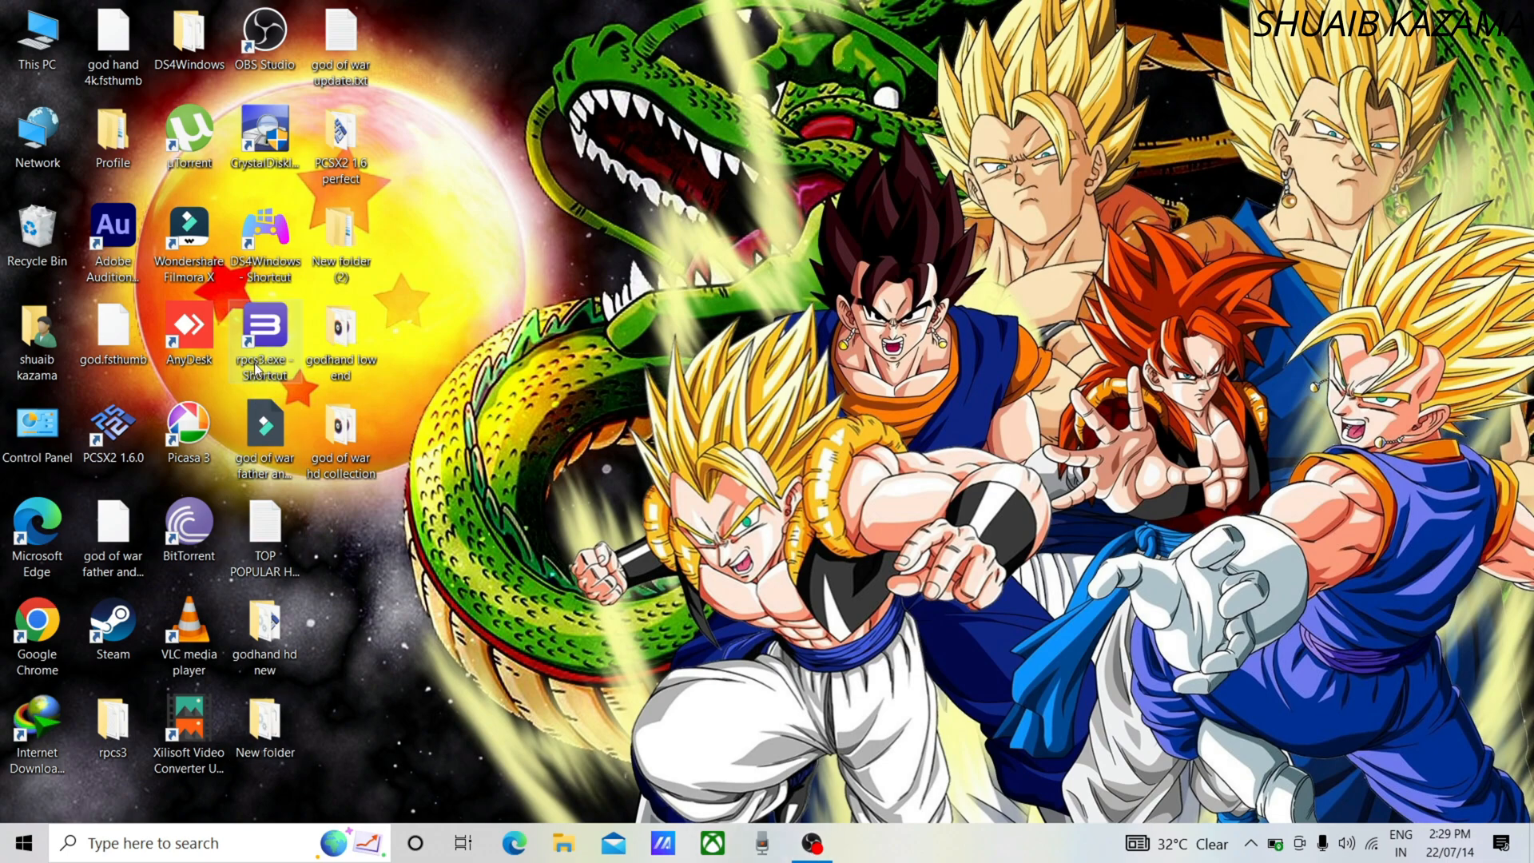
Launch RPCS3 from the desktop shortcut to show the game list with Dante's Inferno at 01.00
click(265, 331)
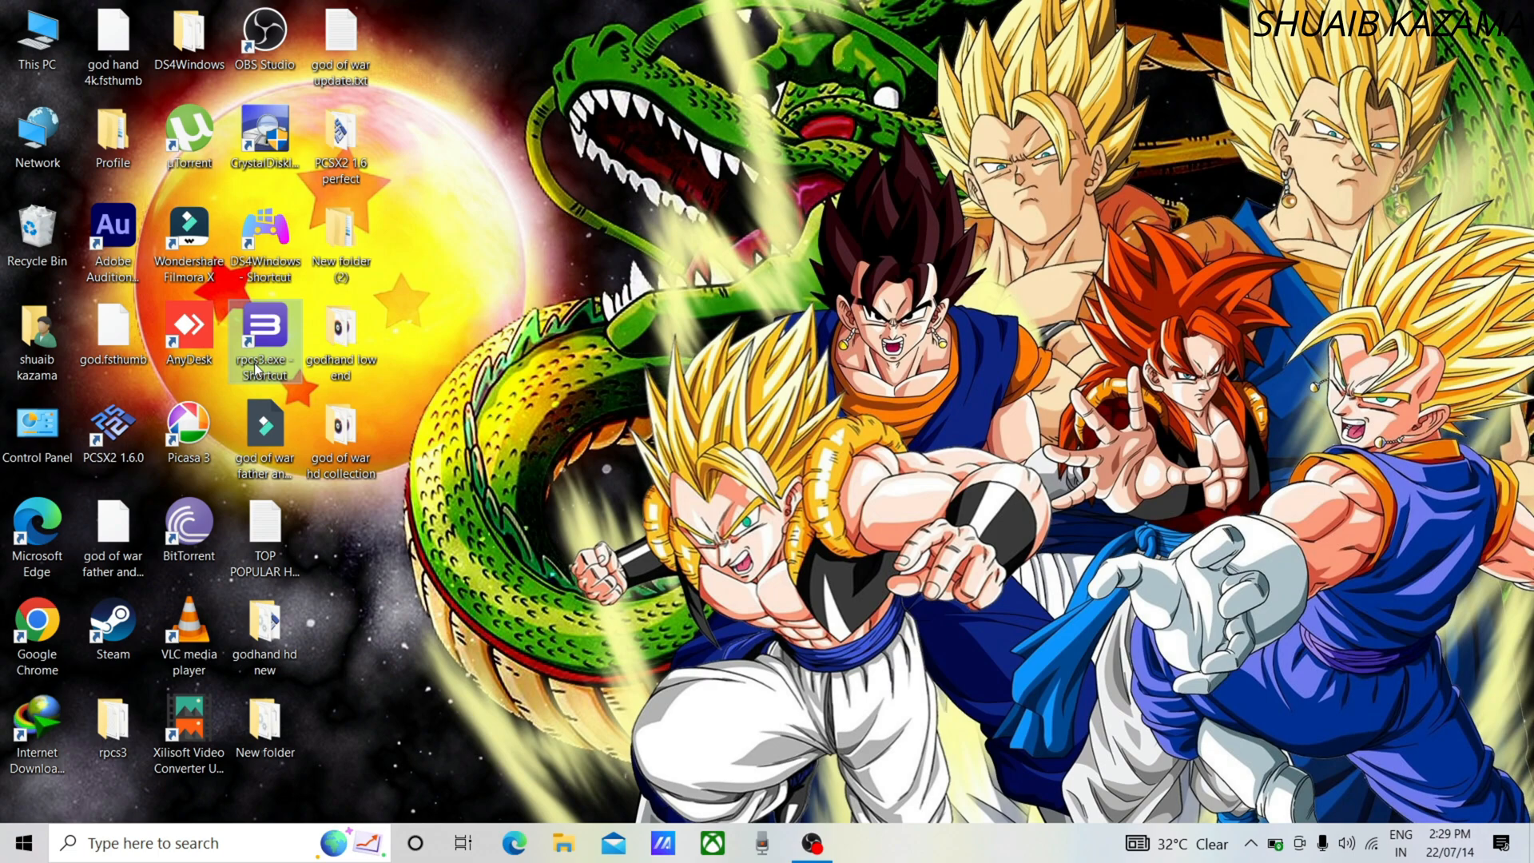
double_click(265, 329)
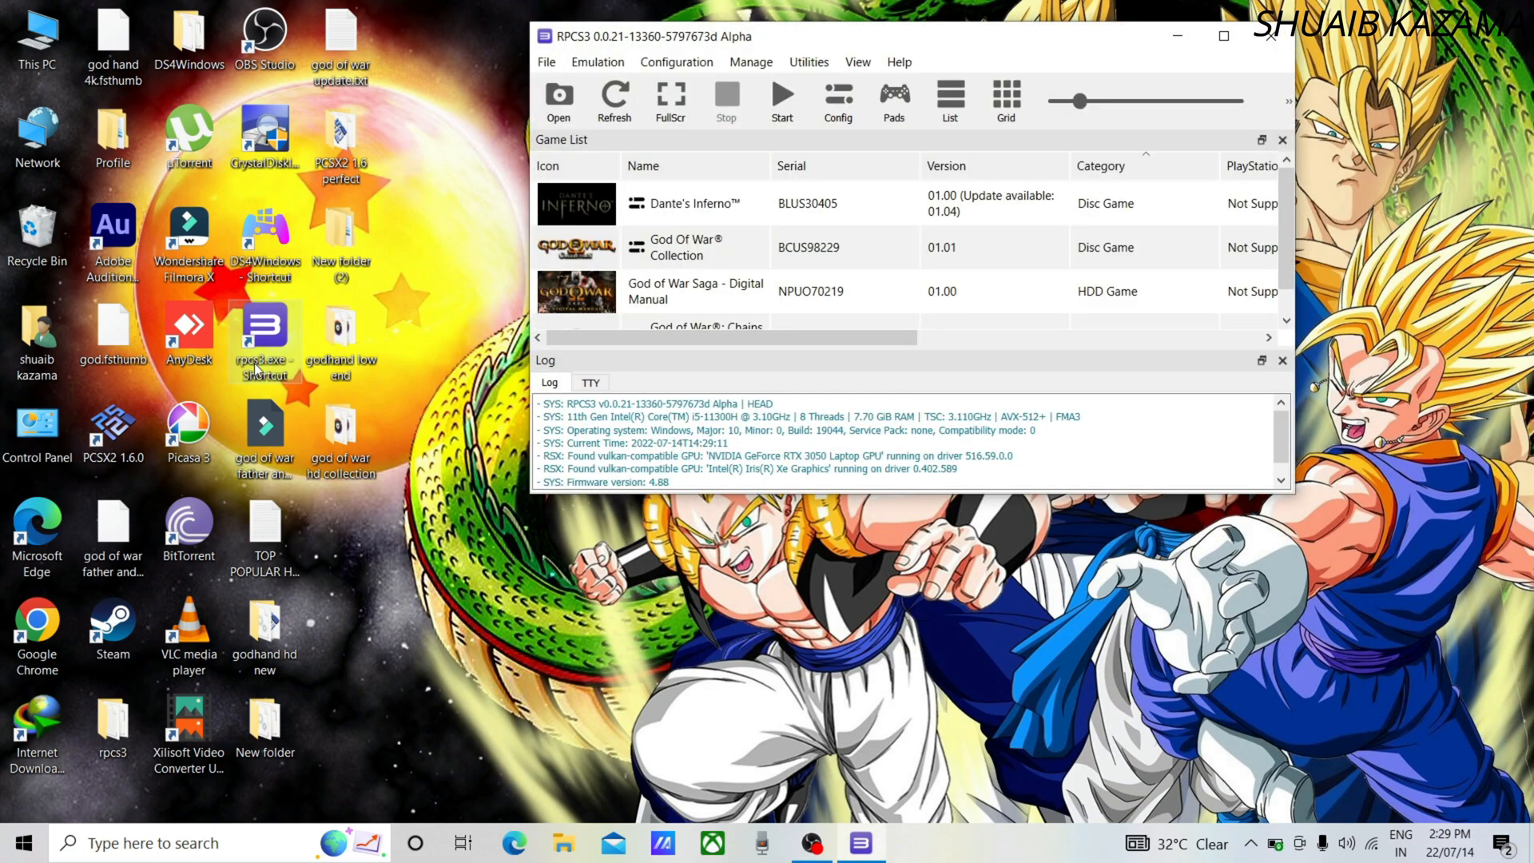
mouse_move(807, 222)
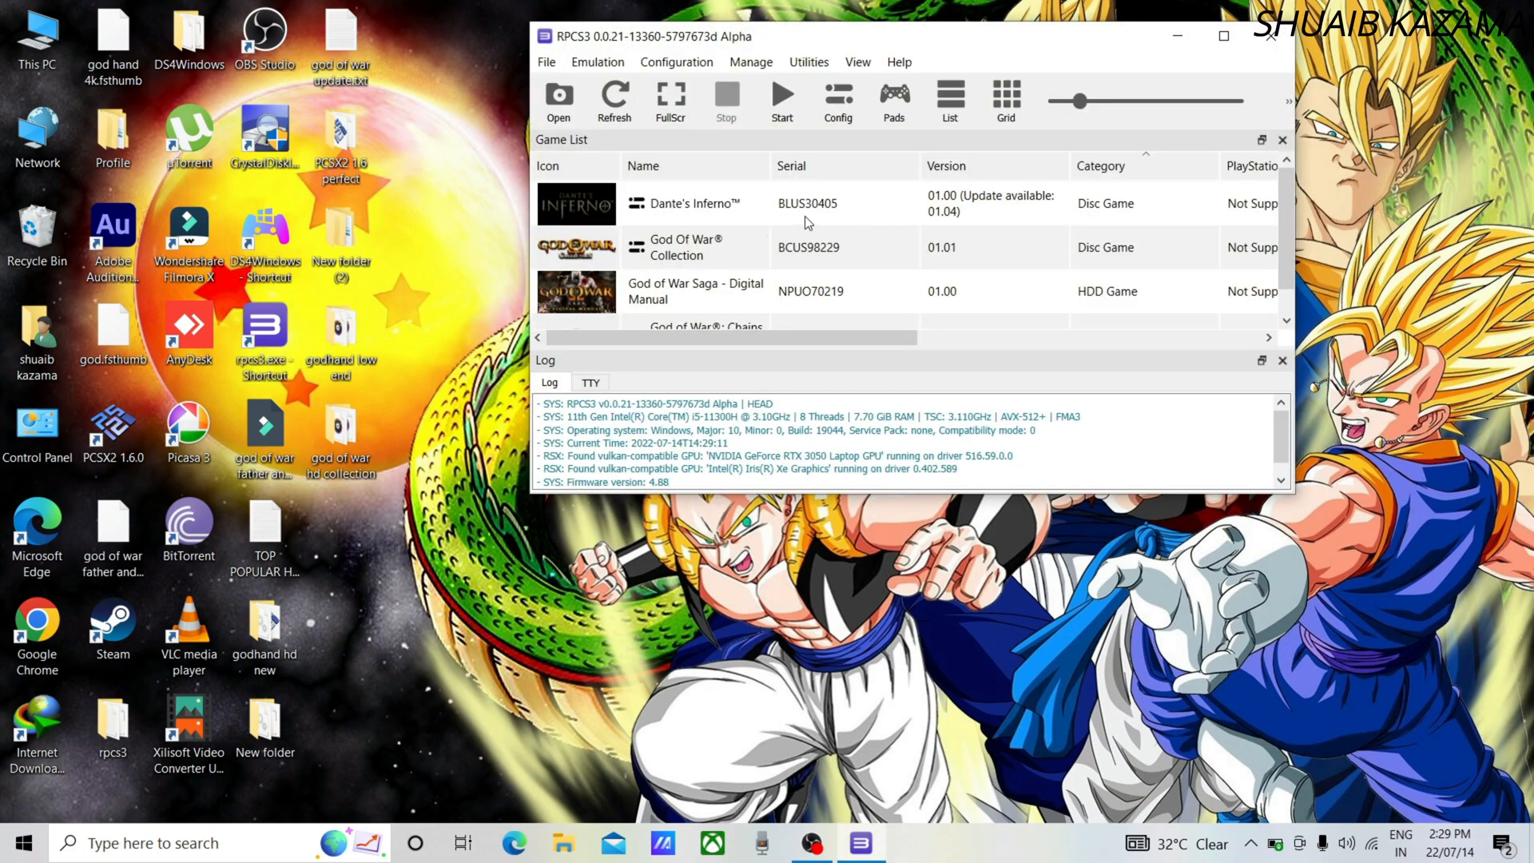
mouse_move(799, 226)
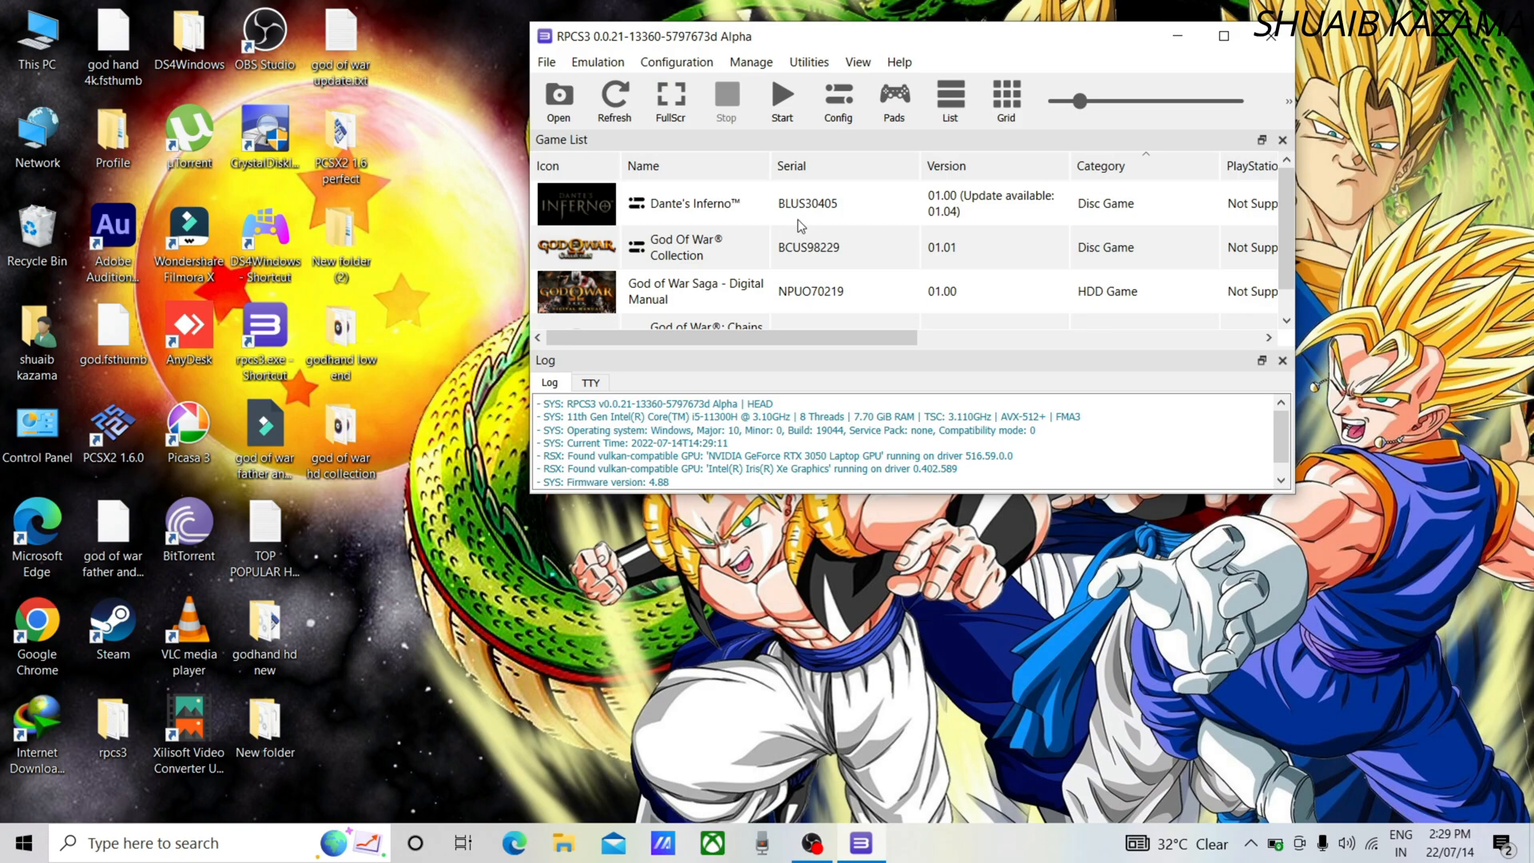
mouse_move(810, 224)
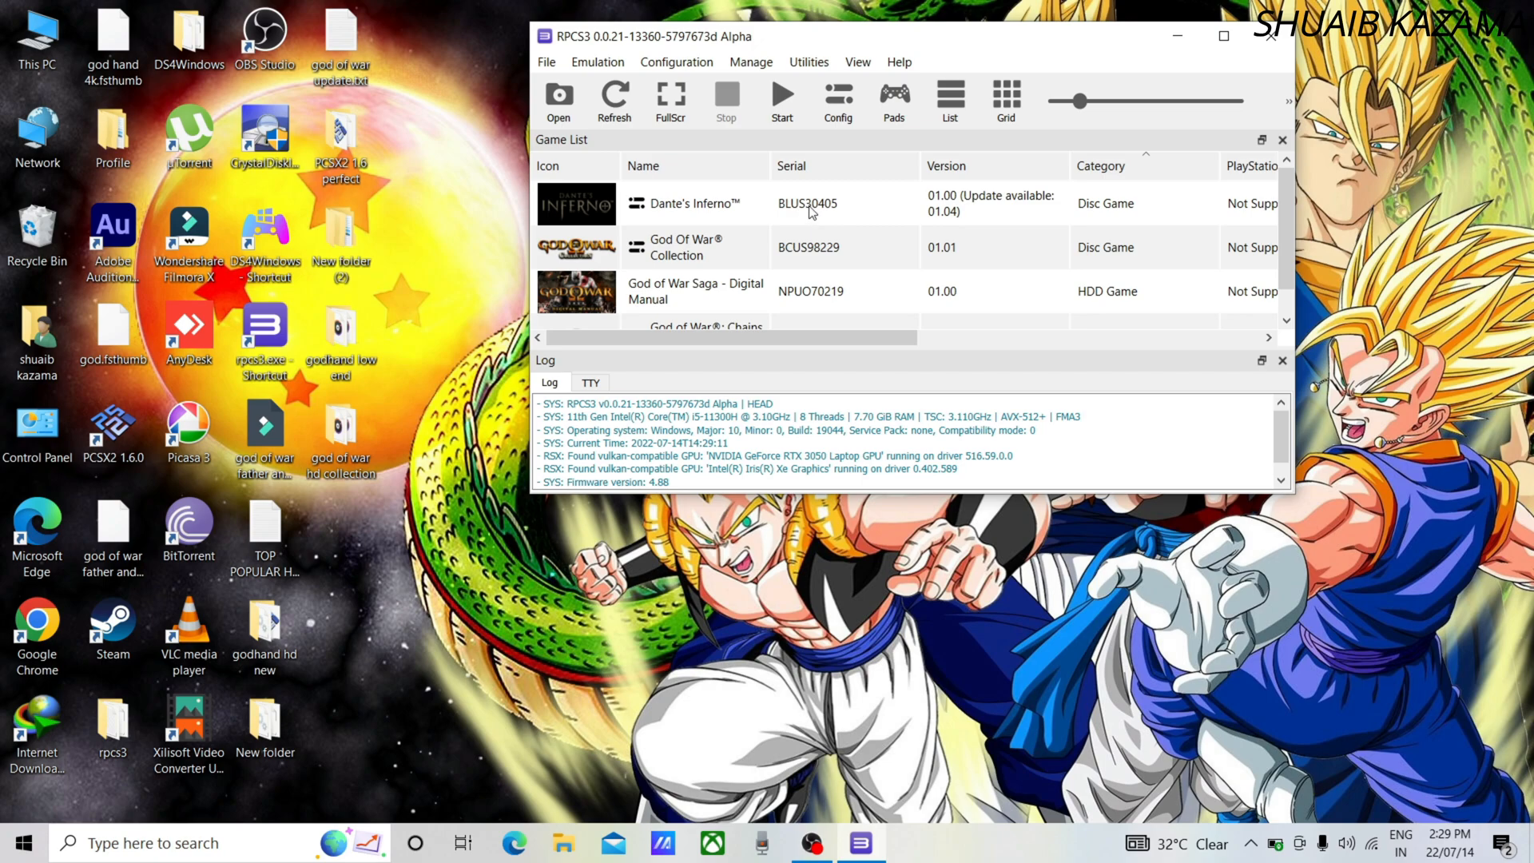
mouse_move(963, 218)
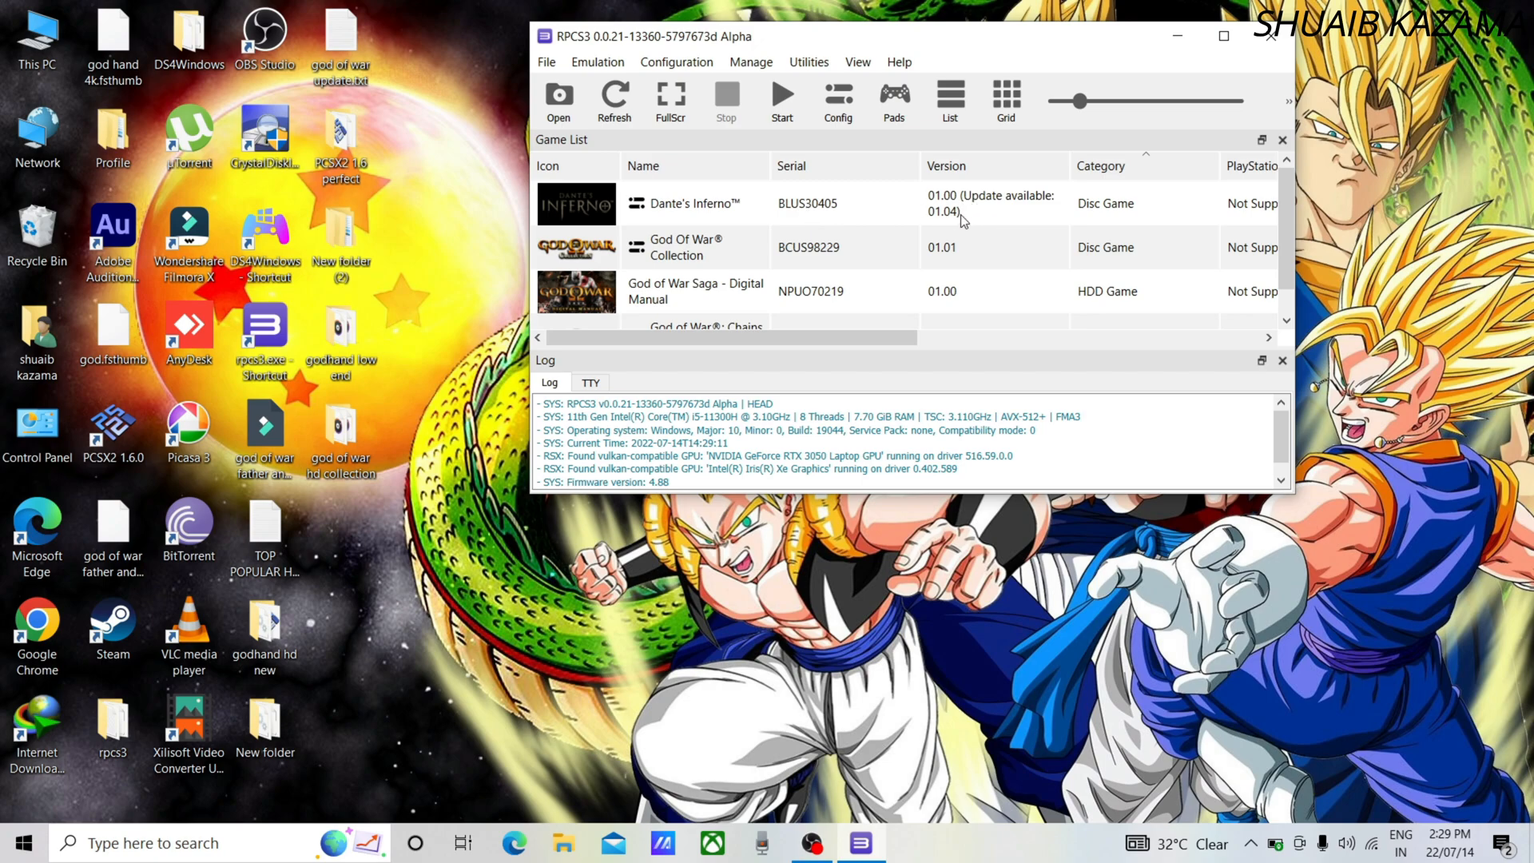
mouse_move(399, 65)
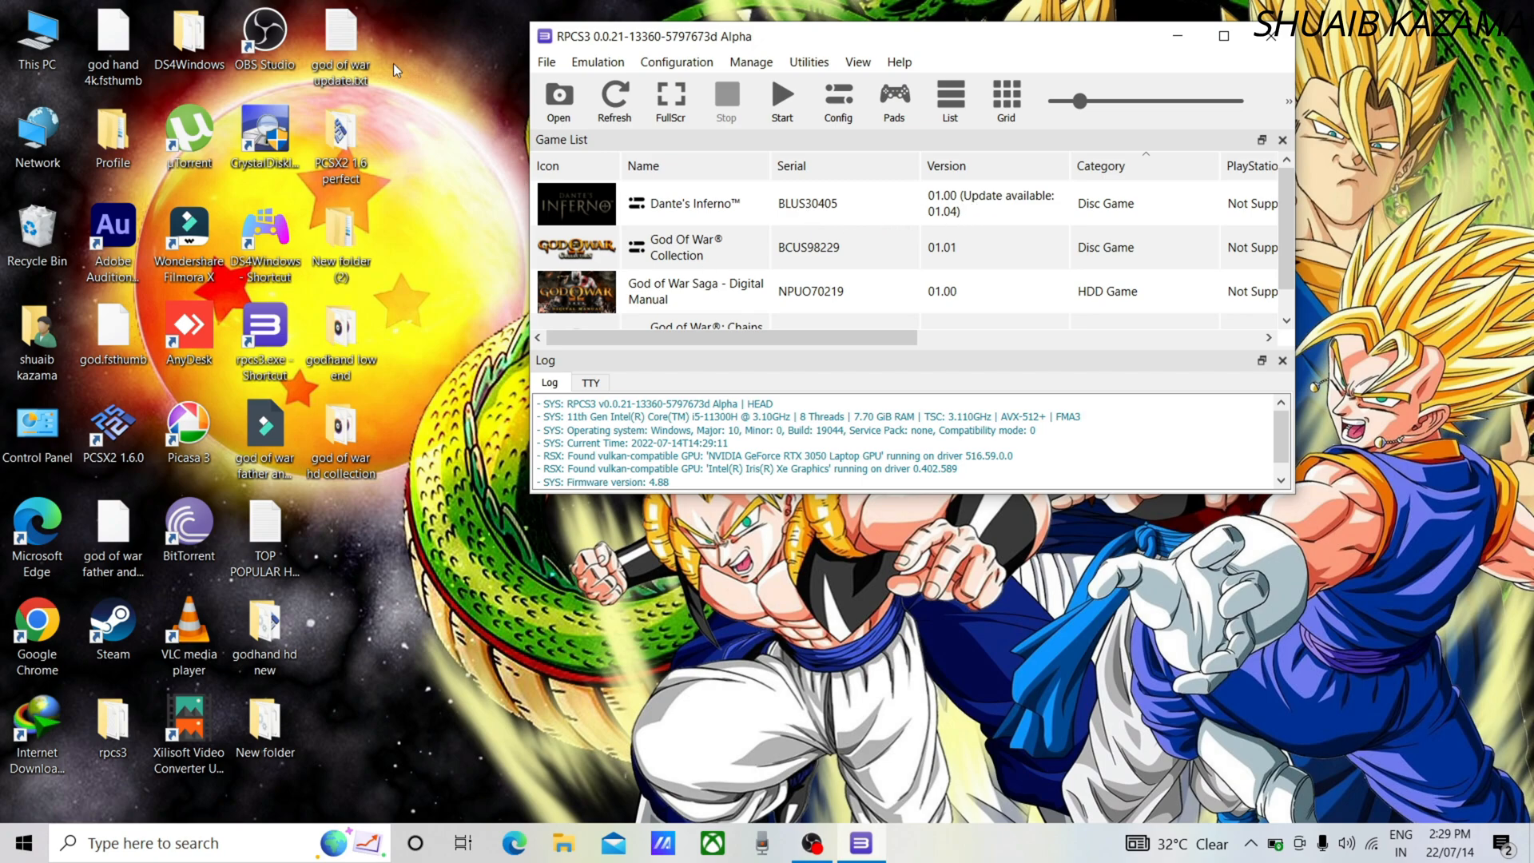
Open 'god of war update.txt' with the BCUS98229 PlayStation update link, then head to the browser
double_click(339, 35)
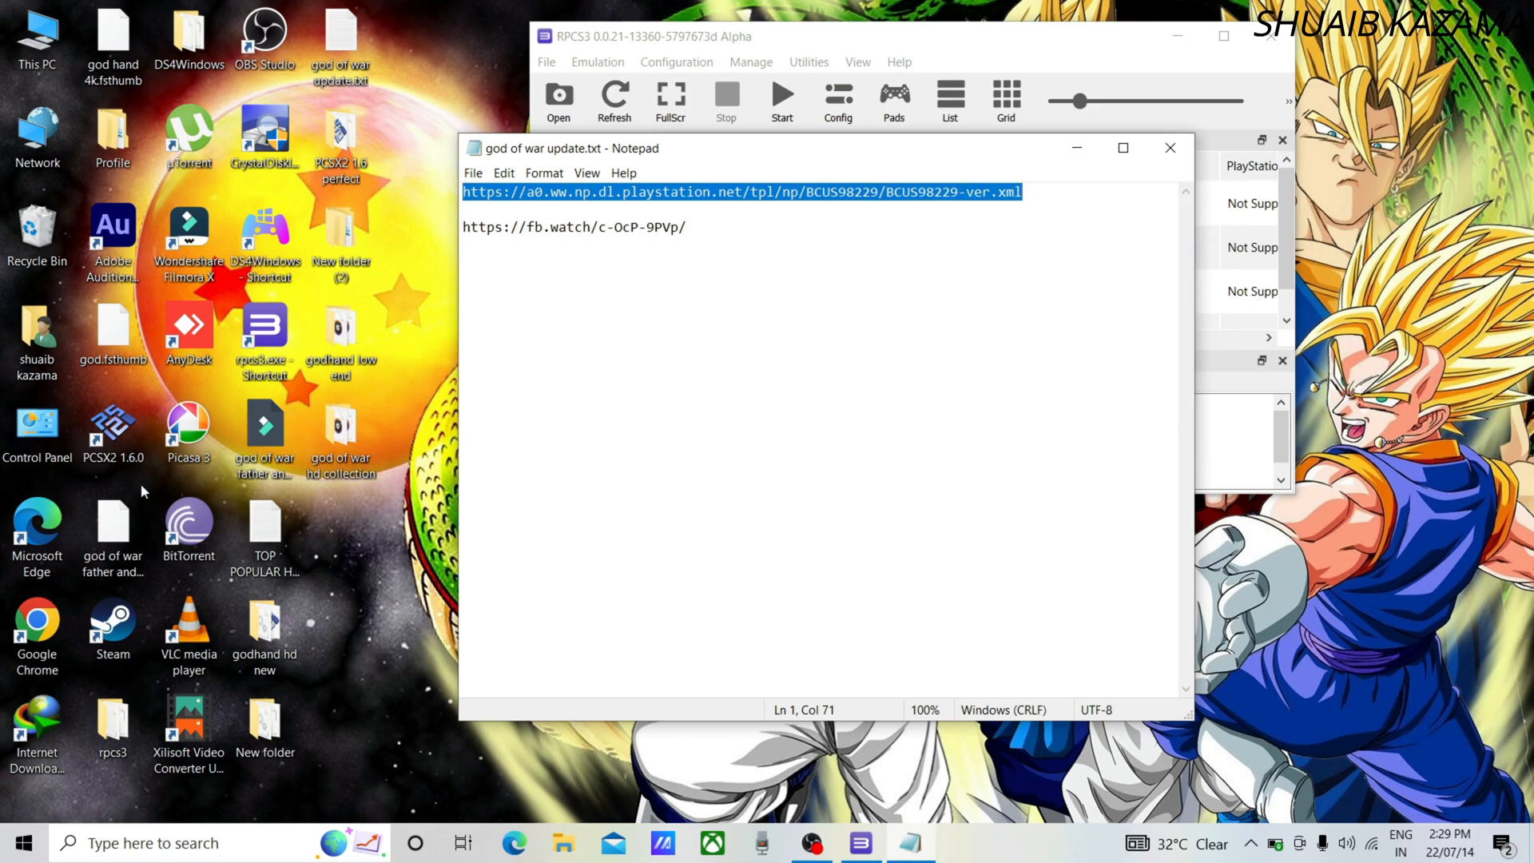
click(35, 626)
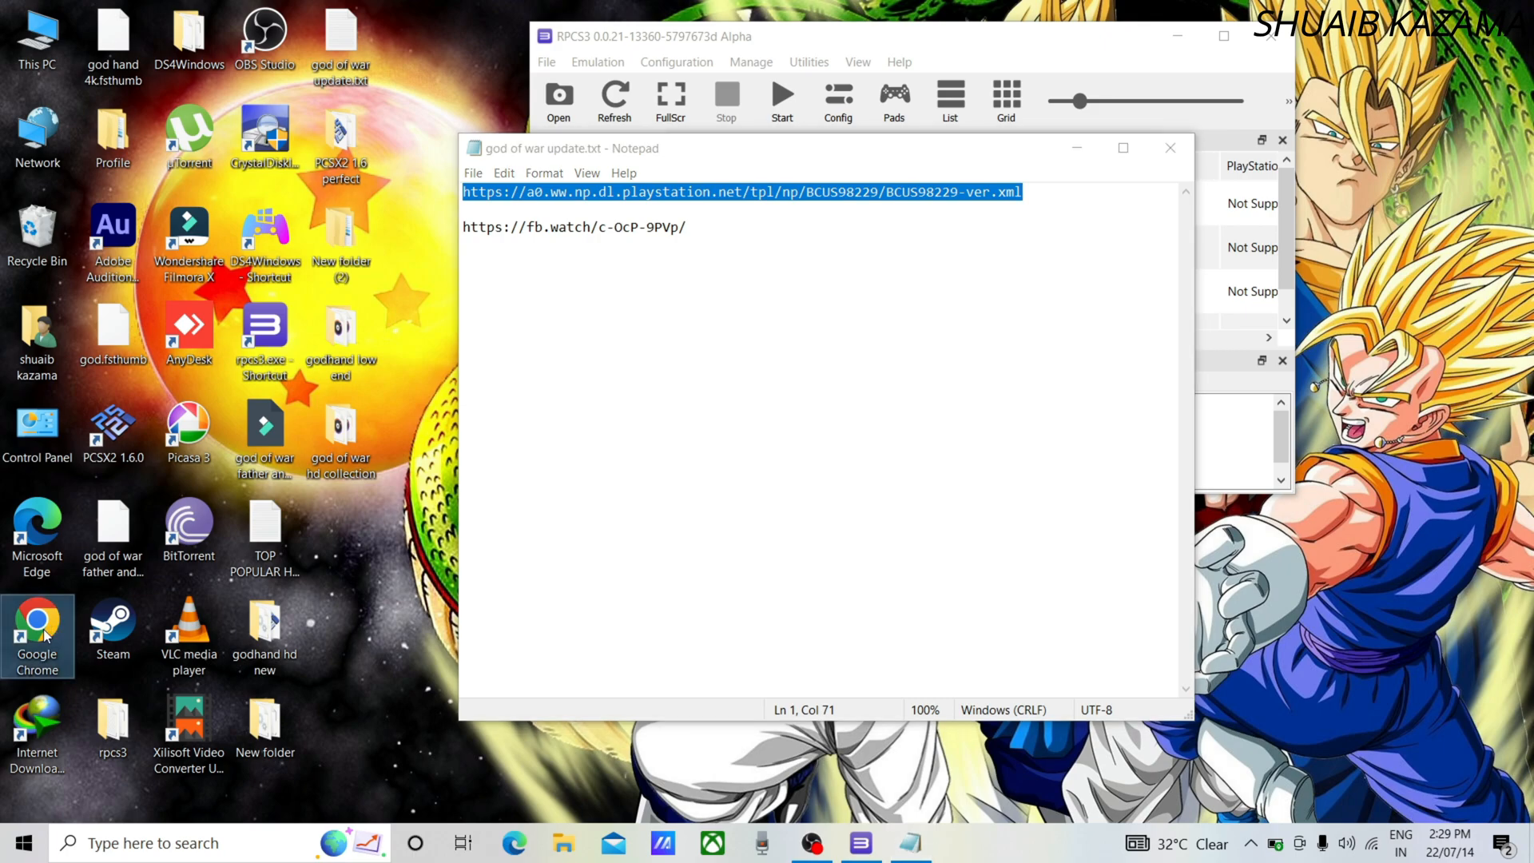
Paste the update XML link into Chrome's address bar and select its BCUS98229 serial
click(37, 627)
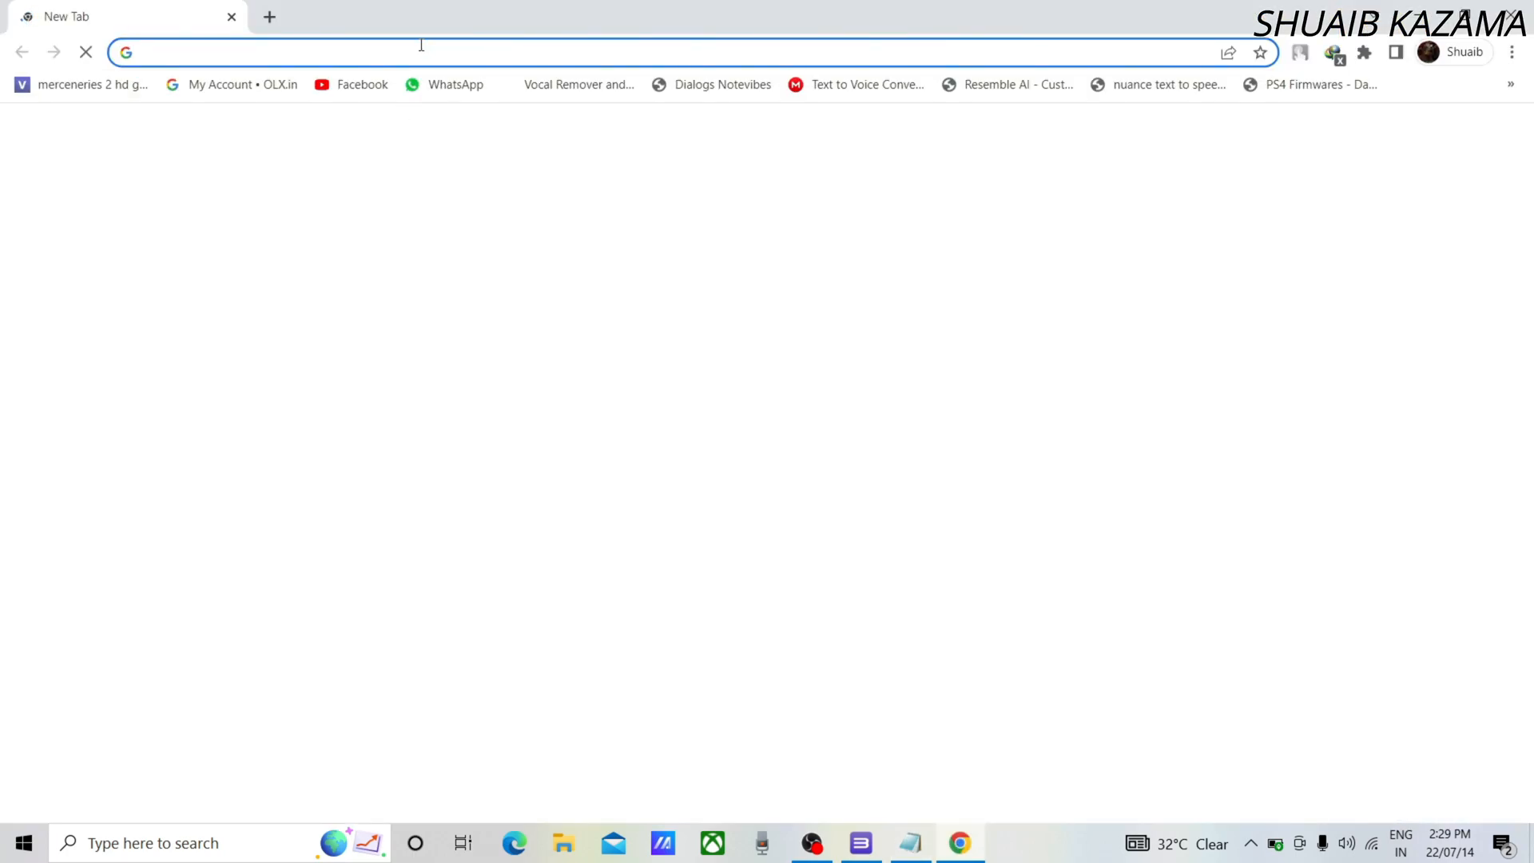
right_click(420, 45)
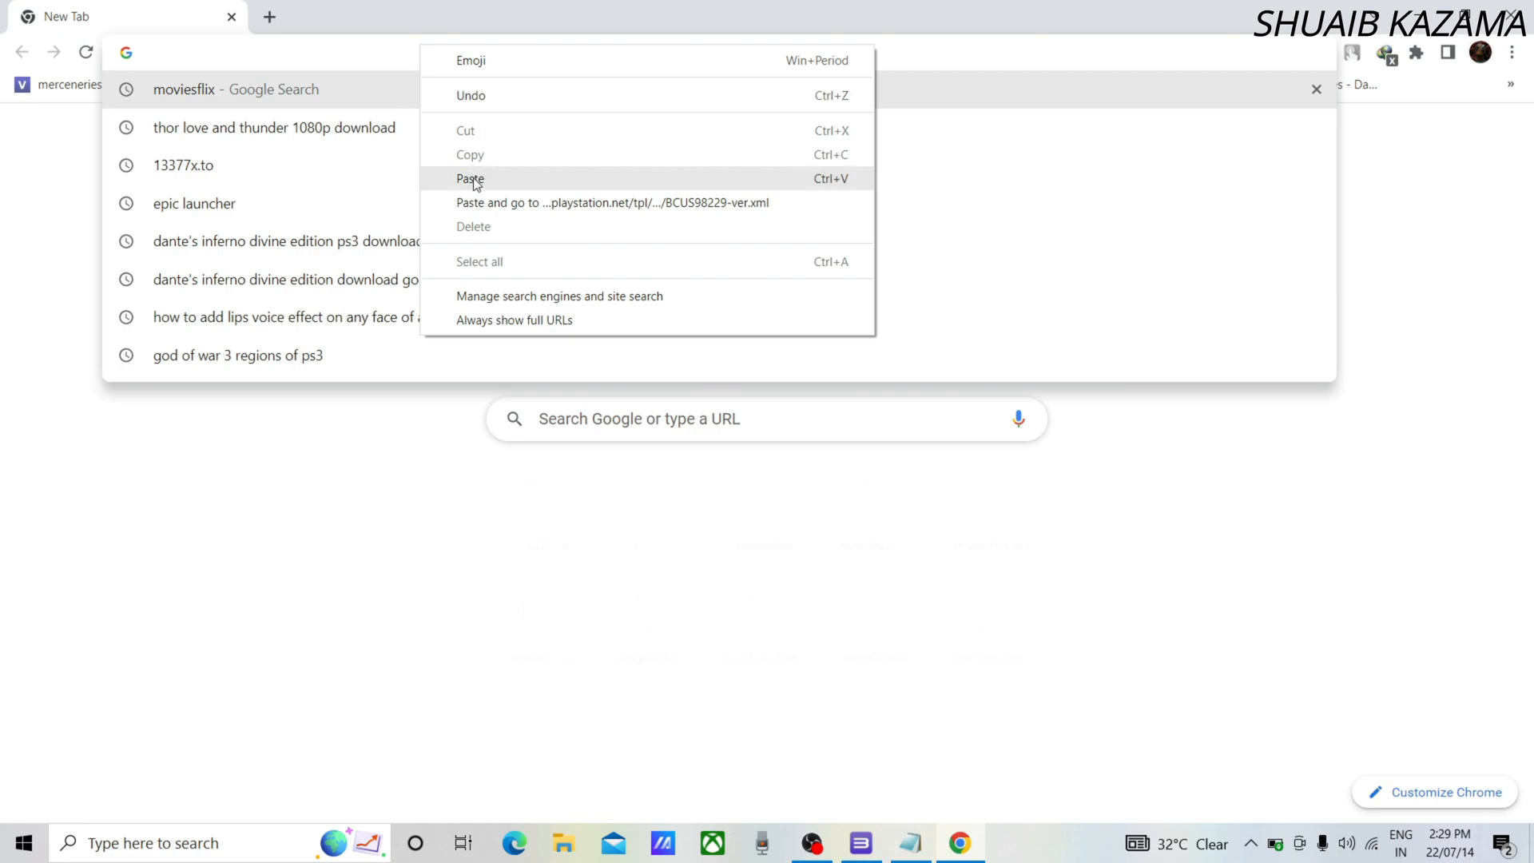
click(470, 179)
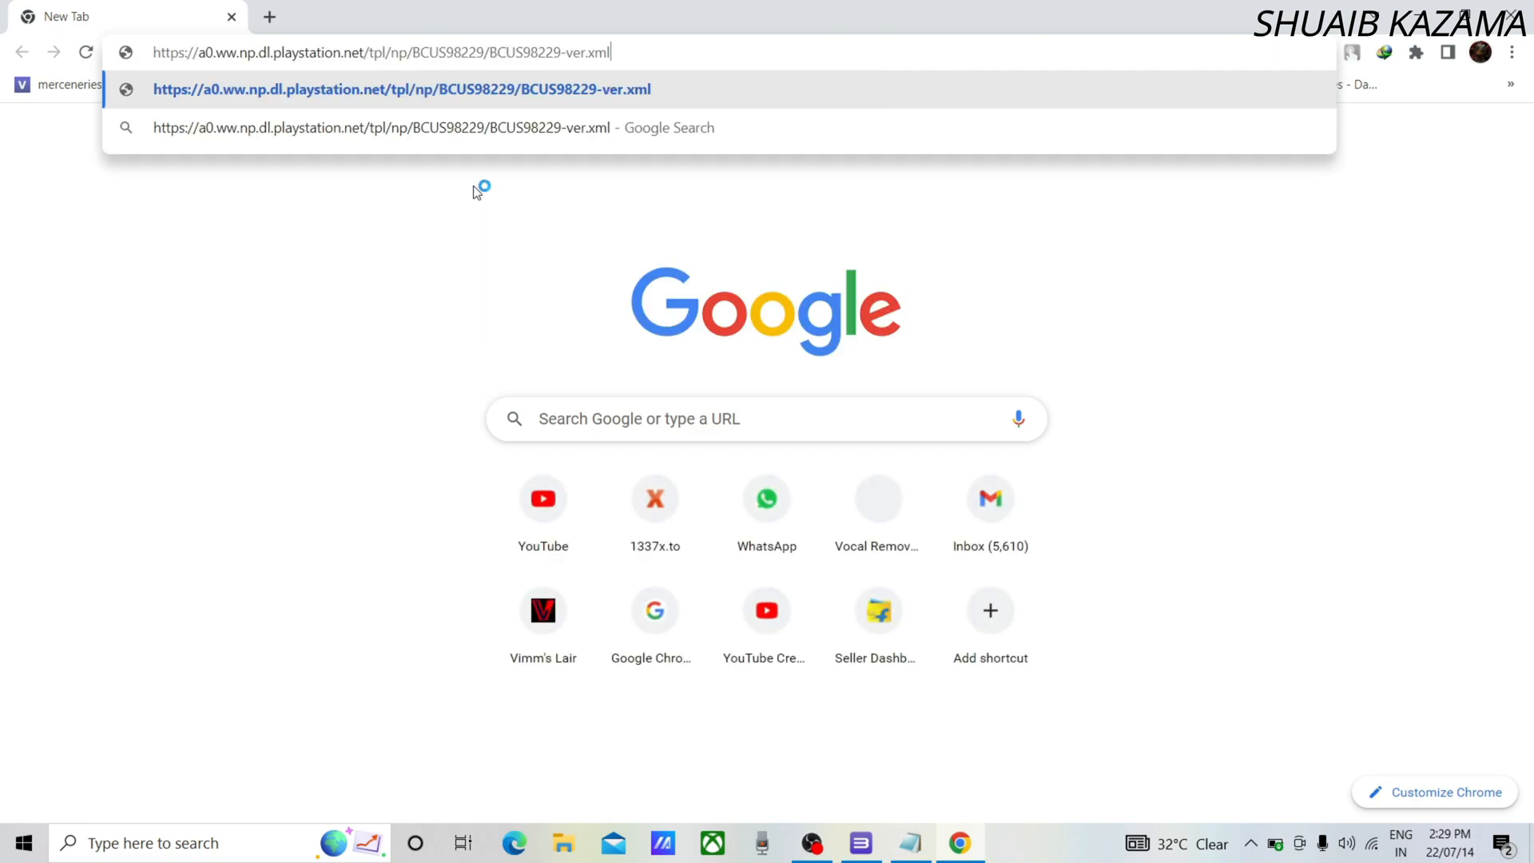
mouse_move(351, 64)
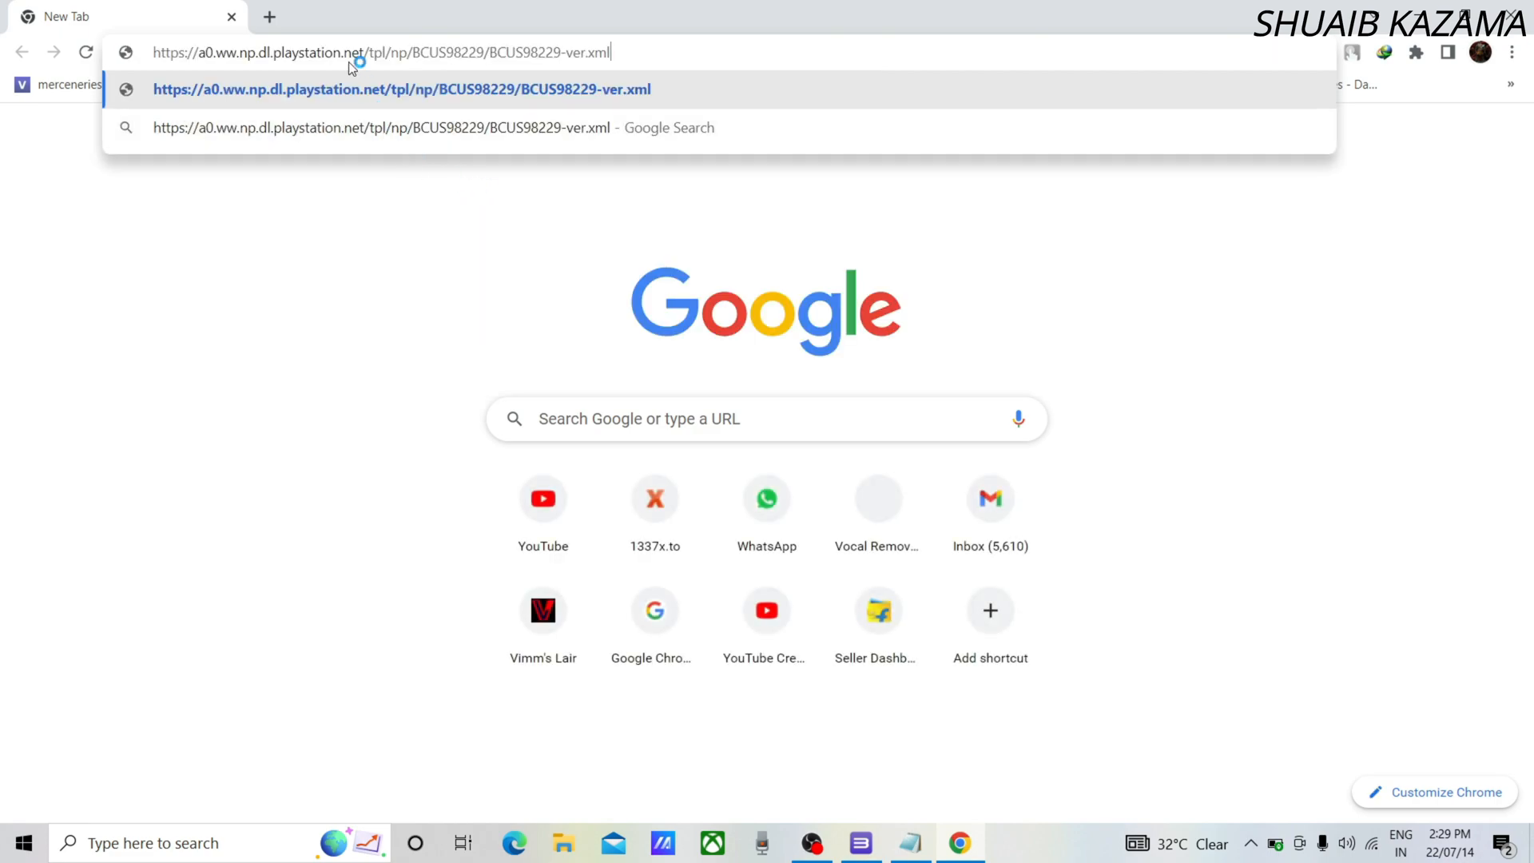
mouse_move(333, 6)
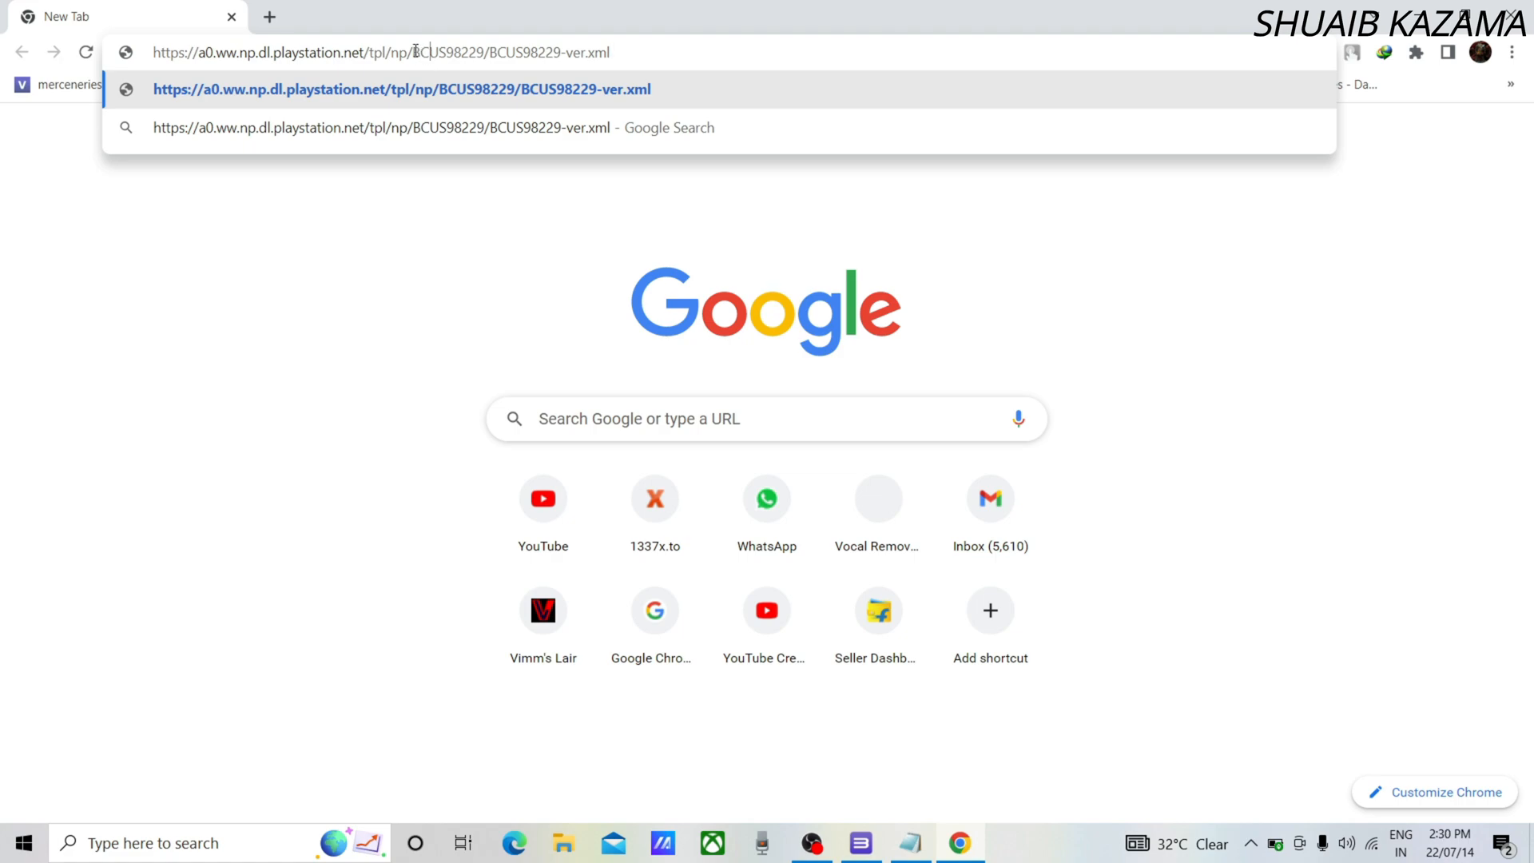
double_click(454, 54)
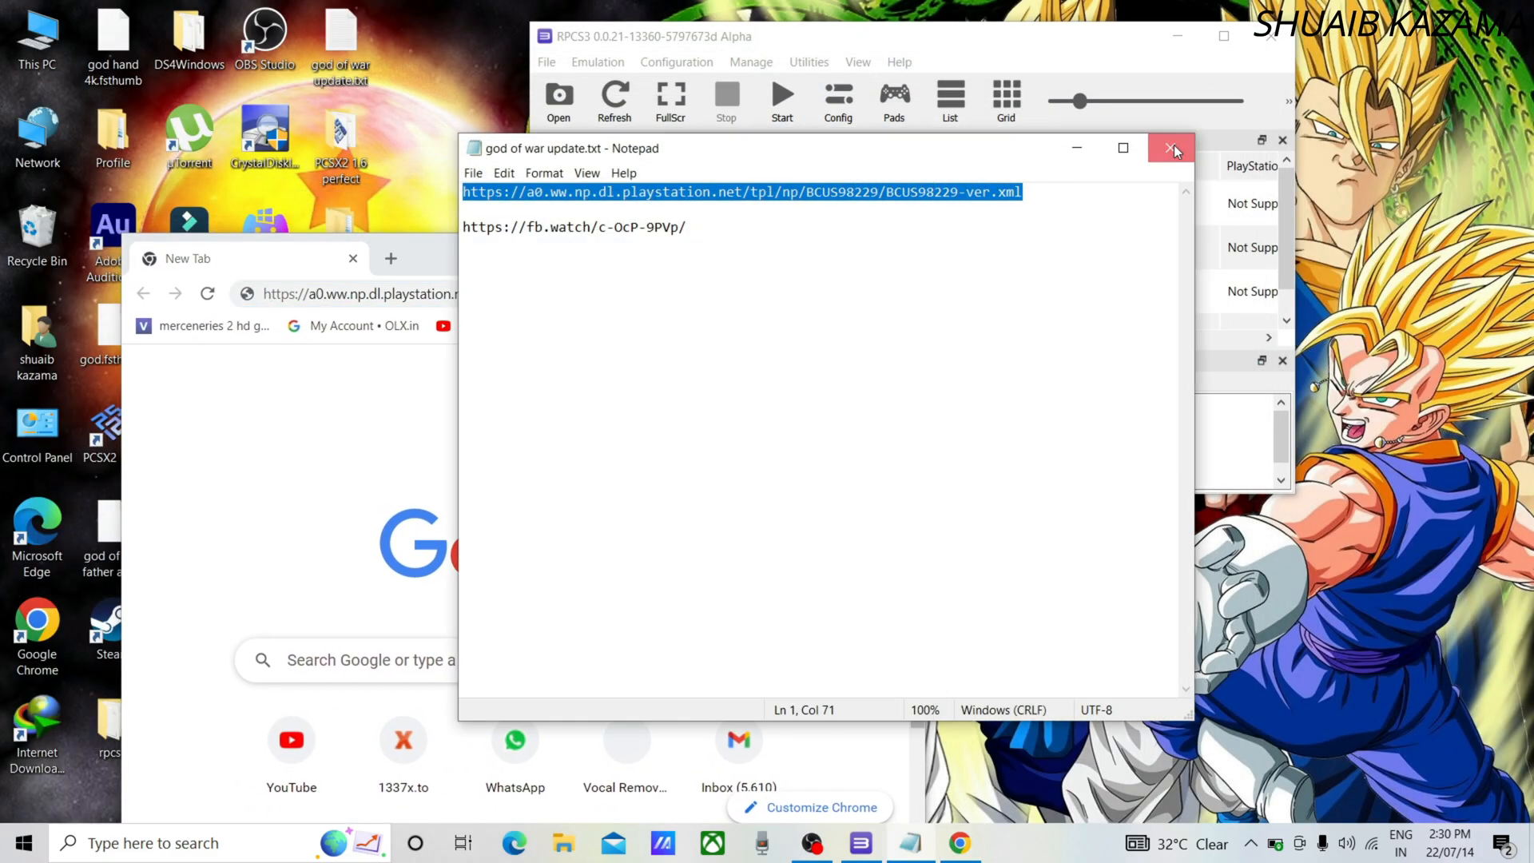
Close the notes file, decline RPCS3's own update, and check Dante's Inferno's serial
click(1170, 149)
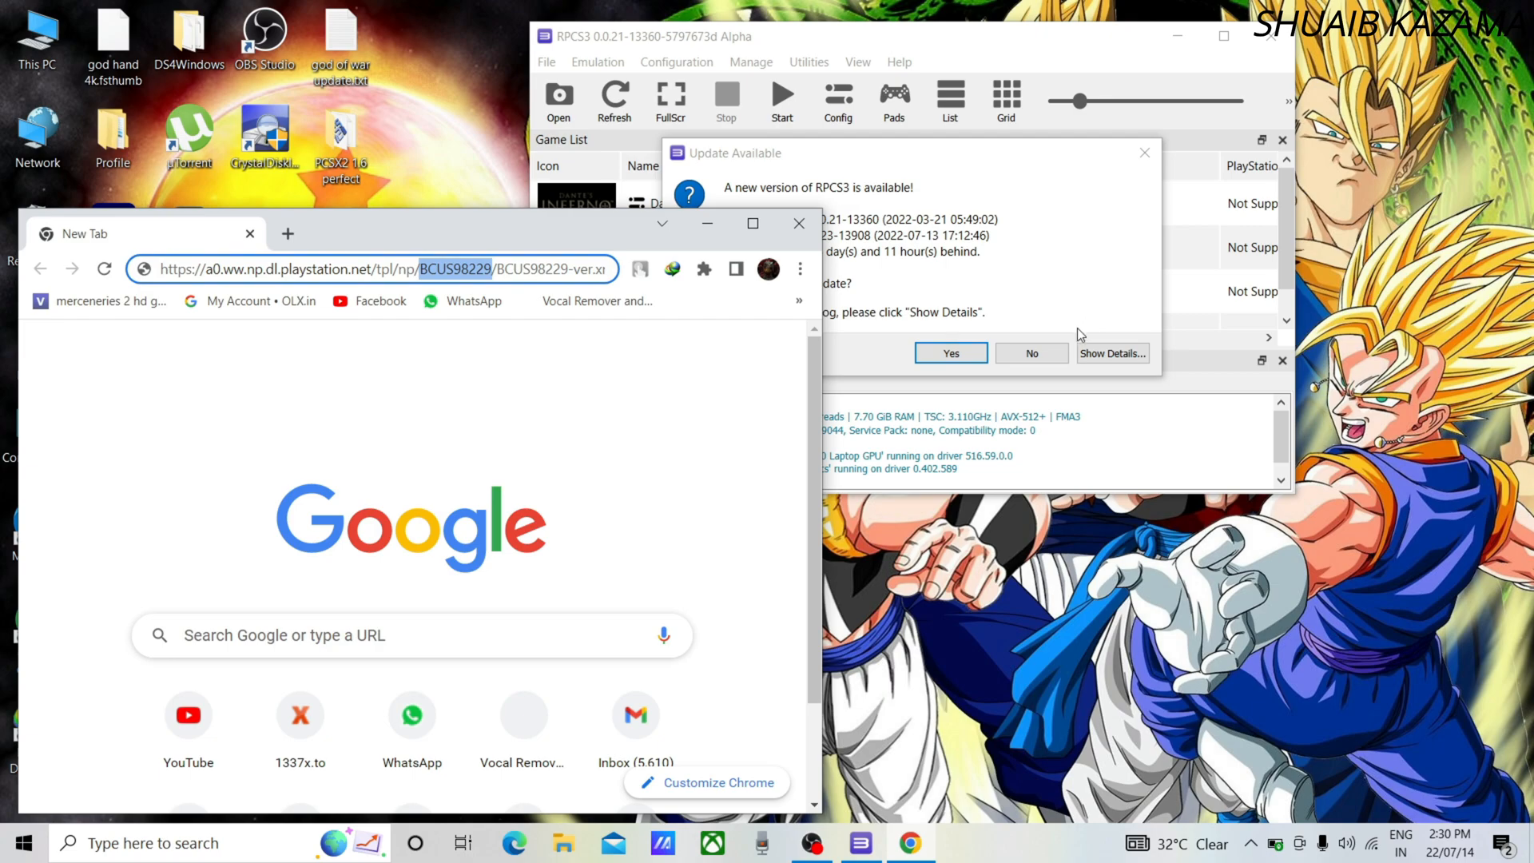
click(1032, 352)
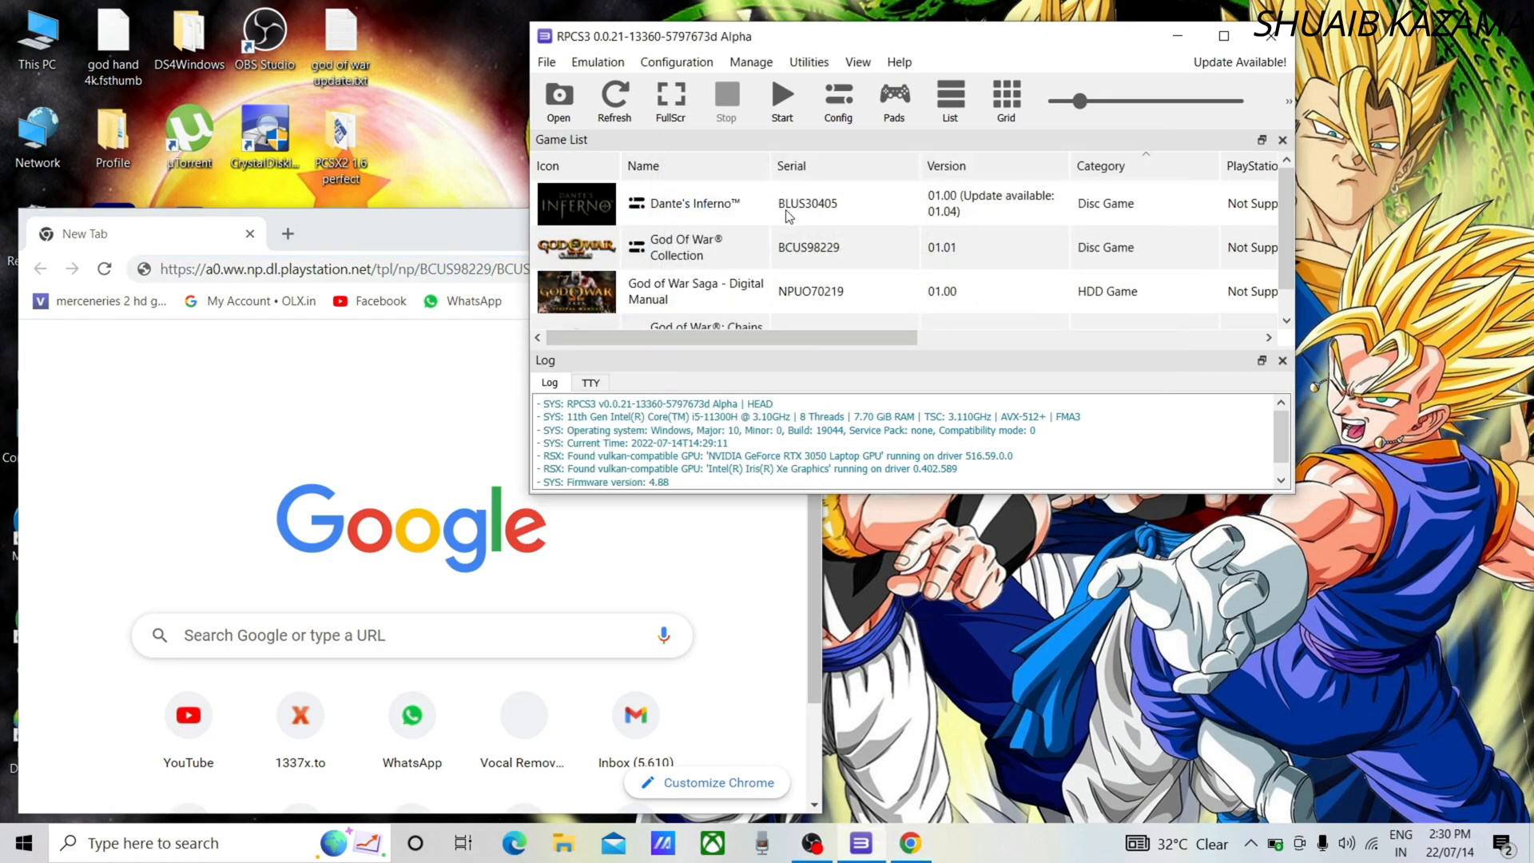
click(690, 205)
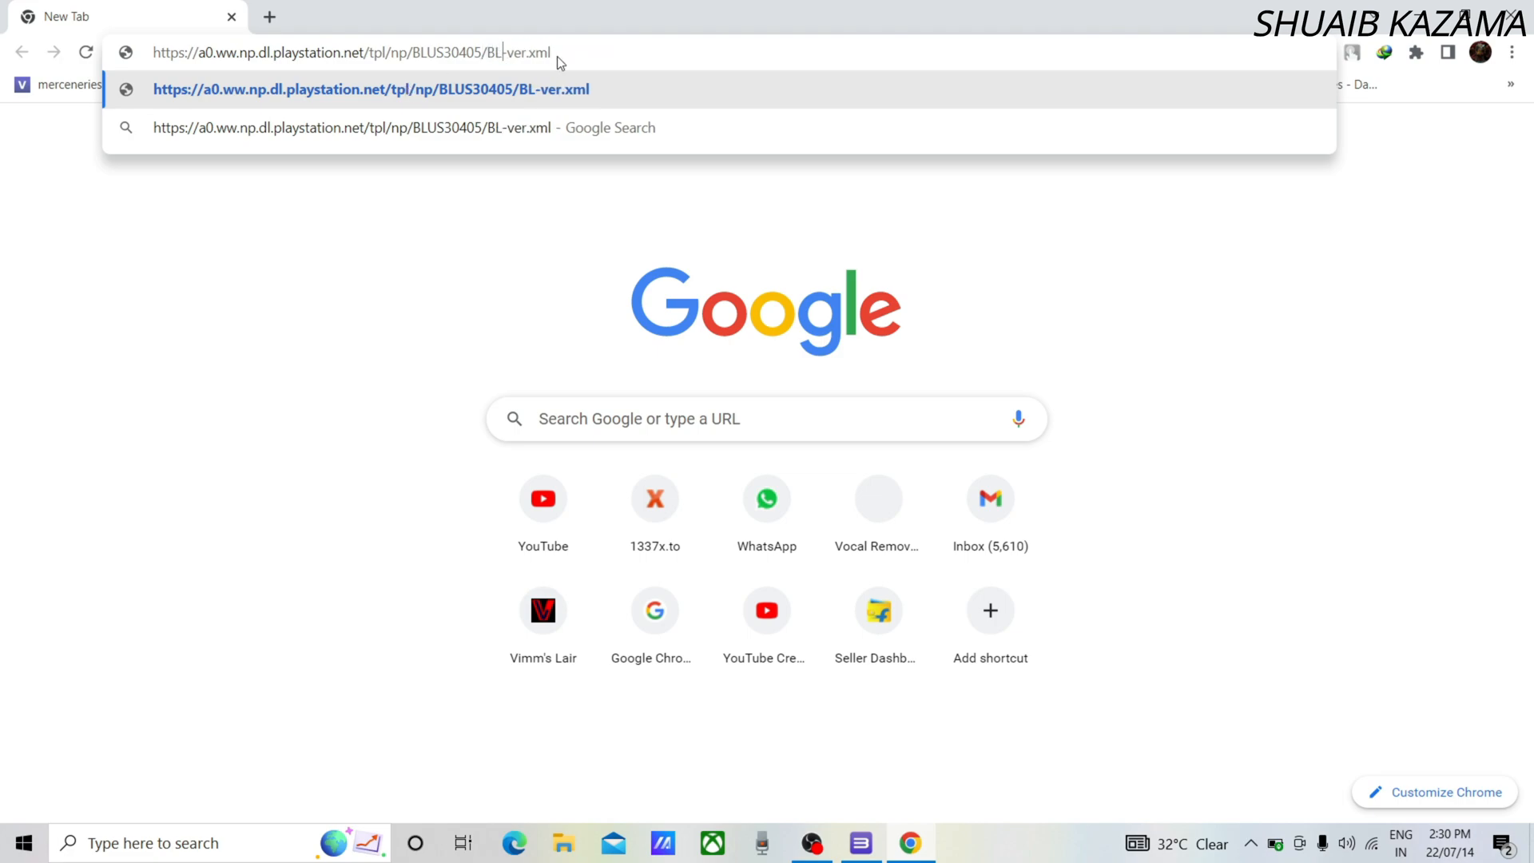
Rewrite the link with serial BLUS30405 and load it, reaching the privacy warning page
text(BLUS304)
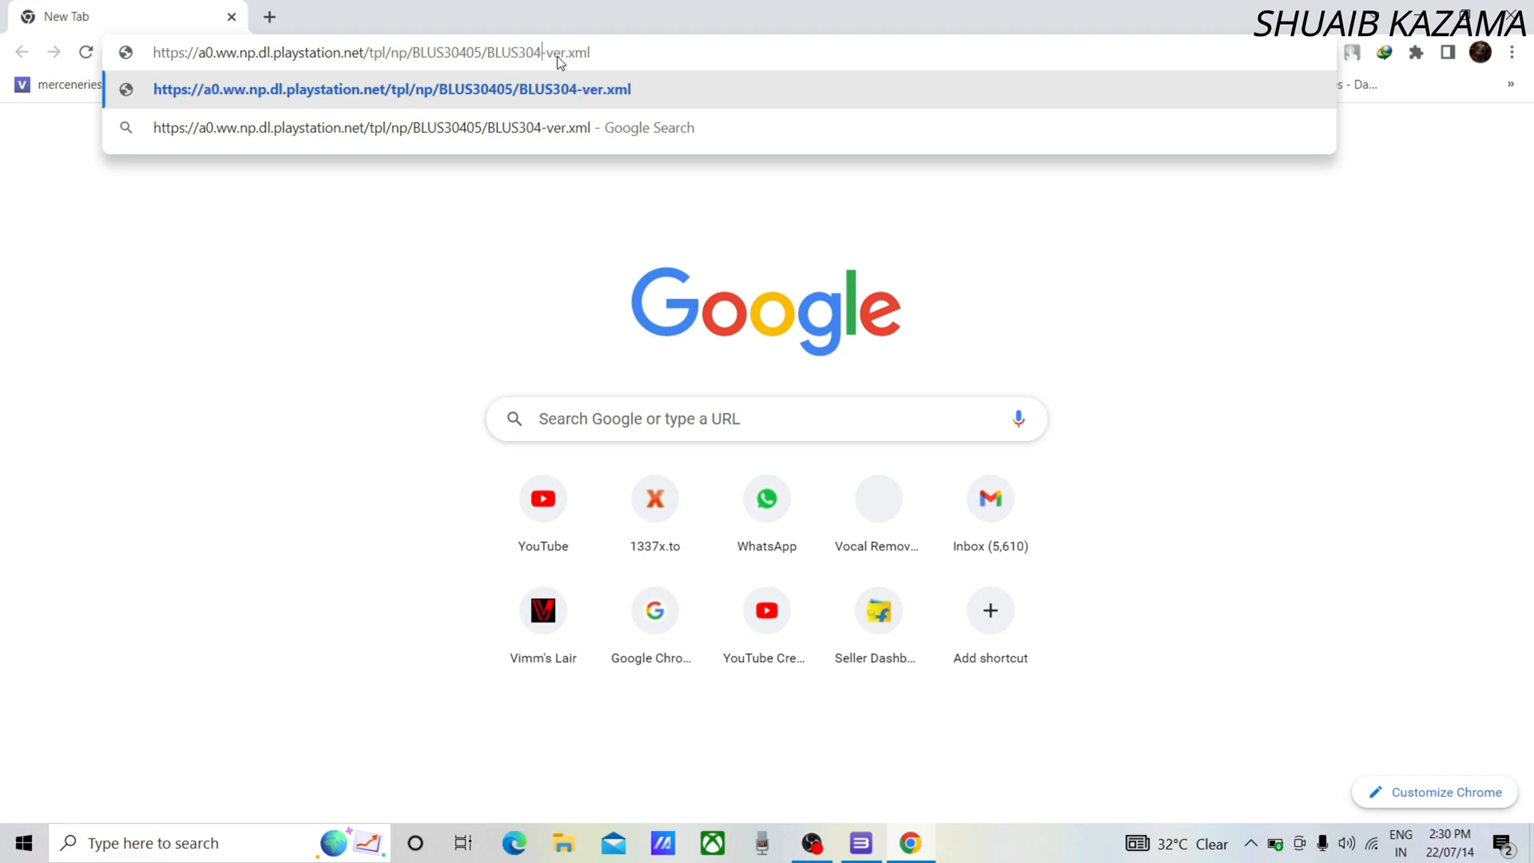
text(5)
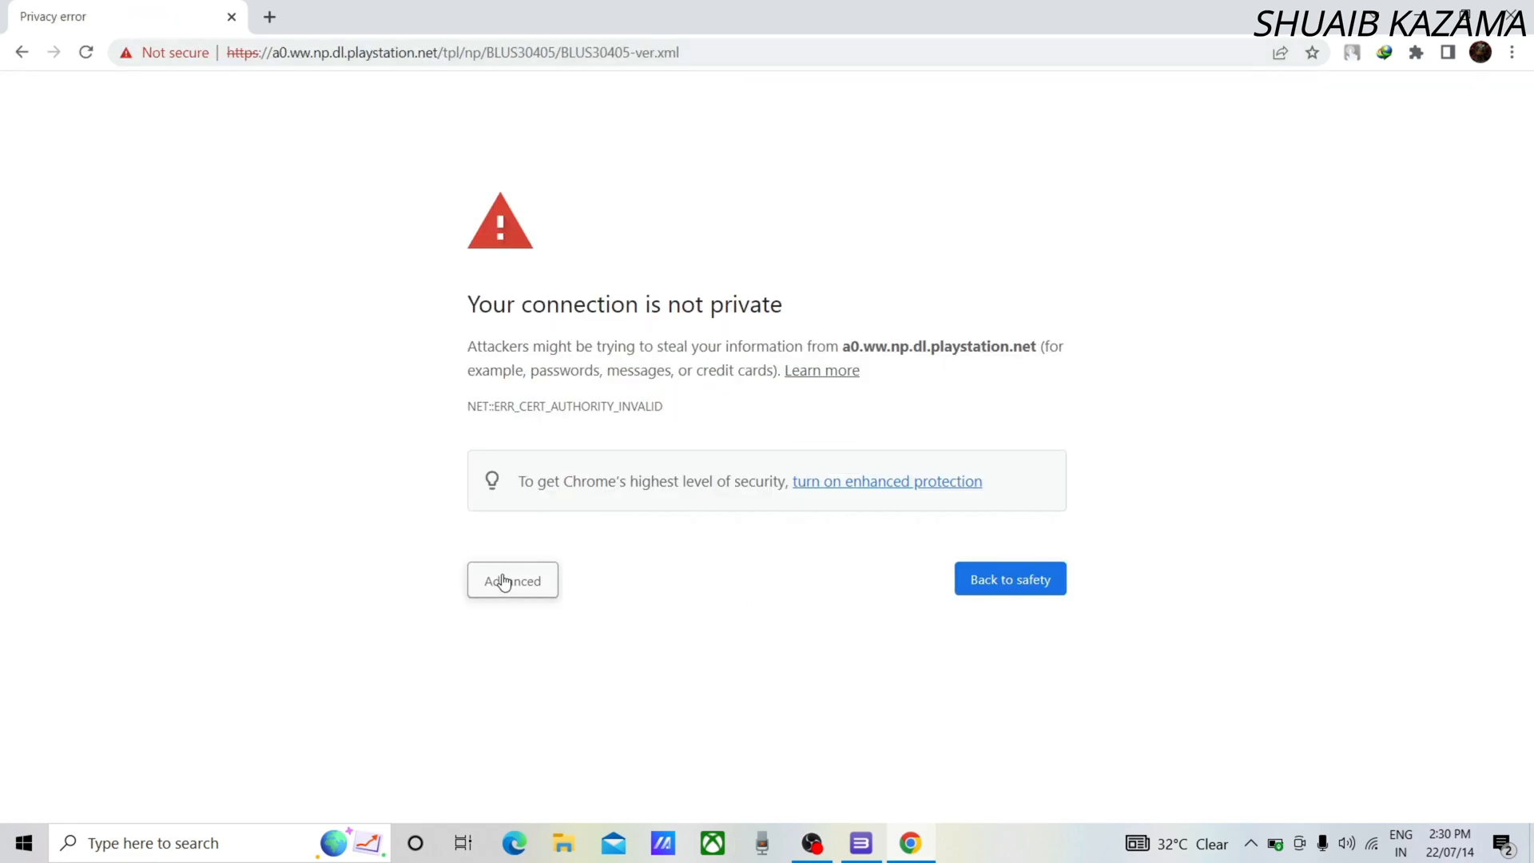
Proceed past the warning to a0.ww.np.dl.playstation.net and view the 01.04 update XML
click(511, 581)
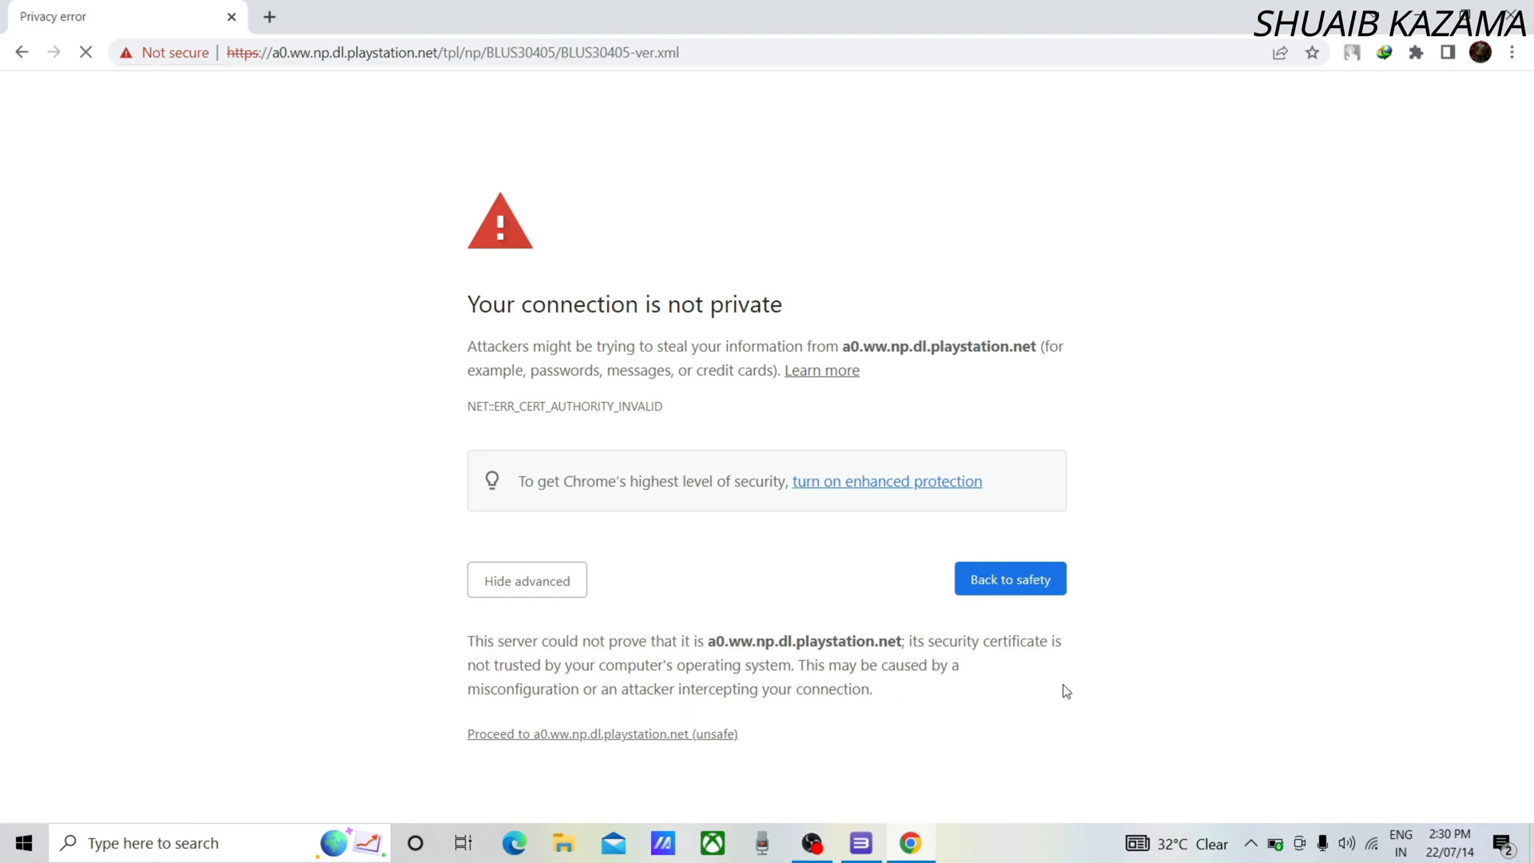
mouse_move(932, 738)
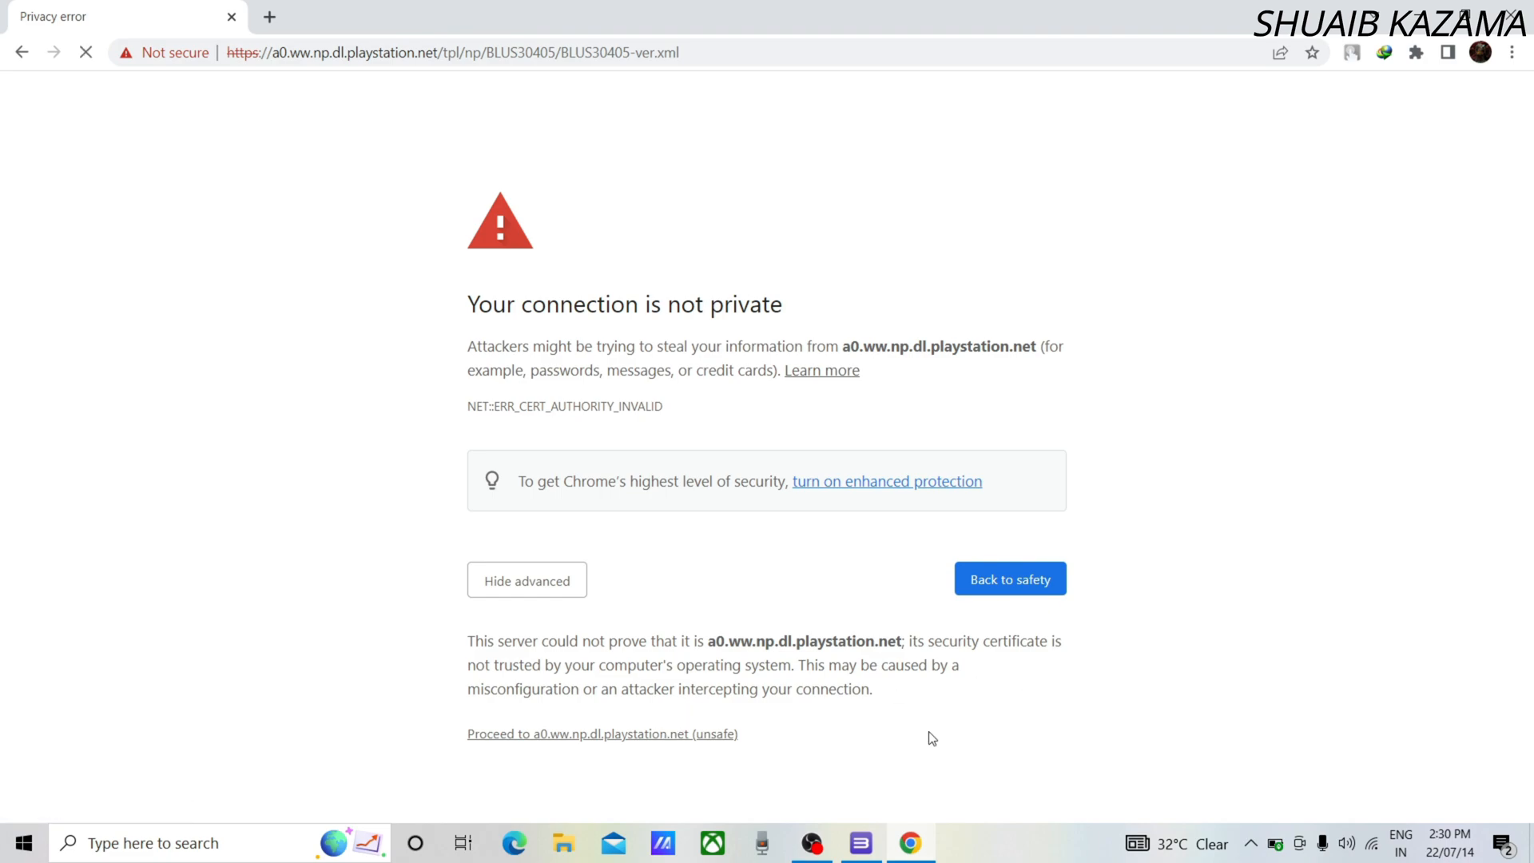
mouse_move(693, 717)
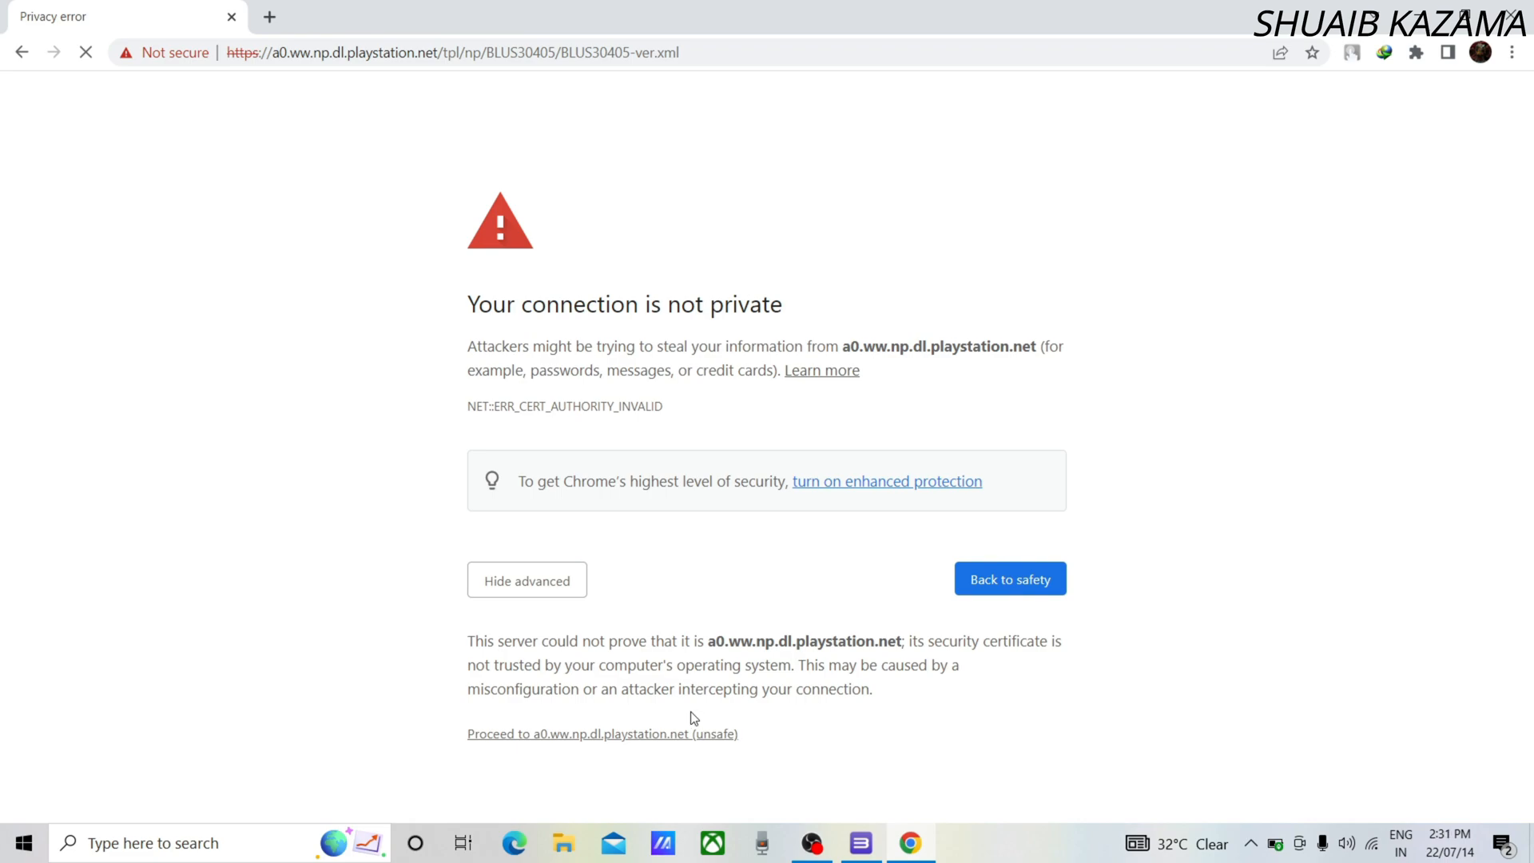
mouse_move(655, 740)
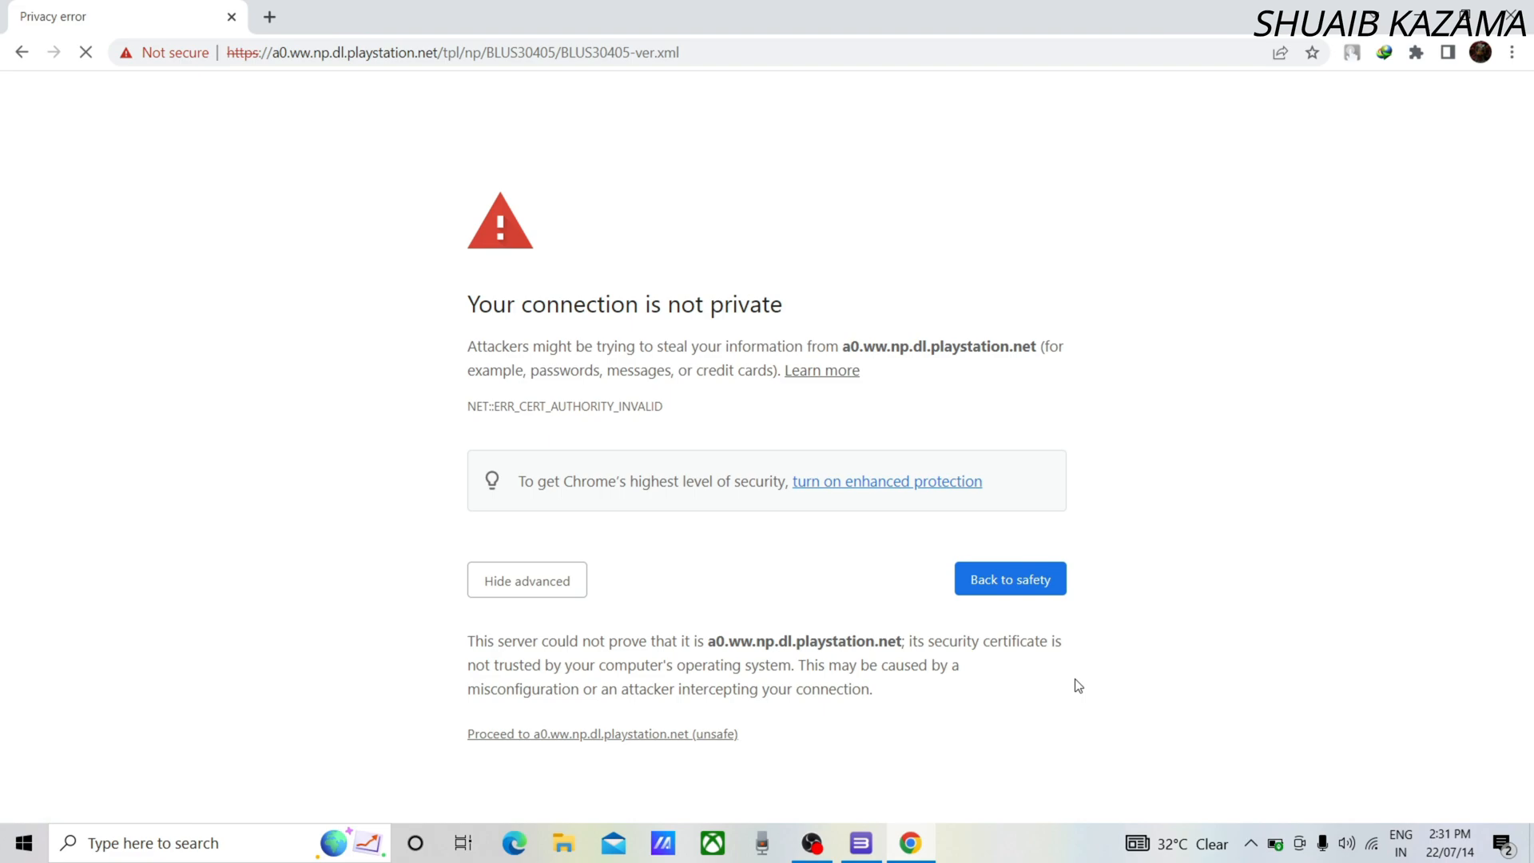
click(601, 733)
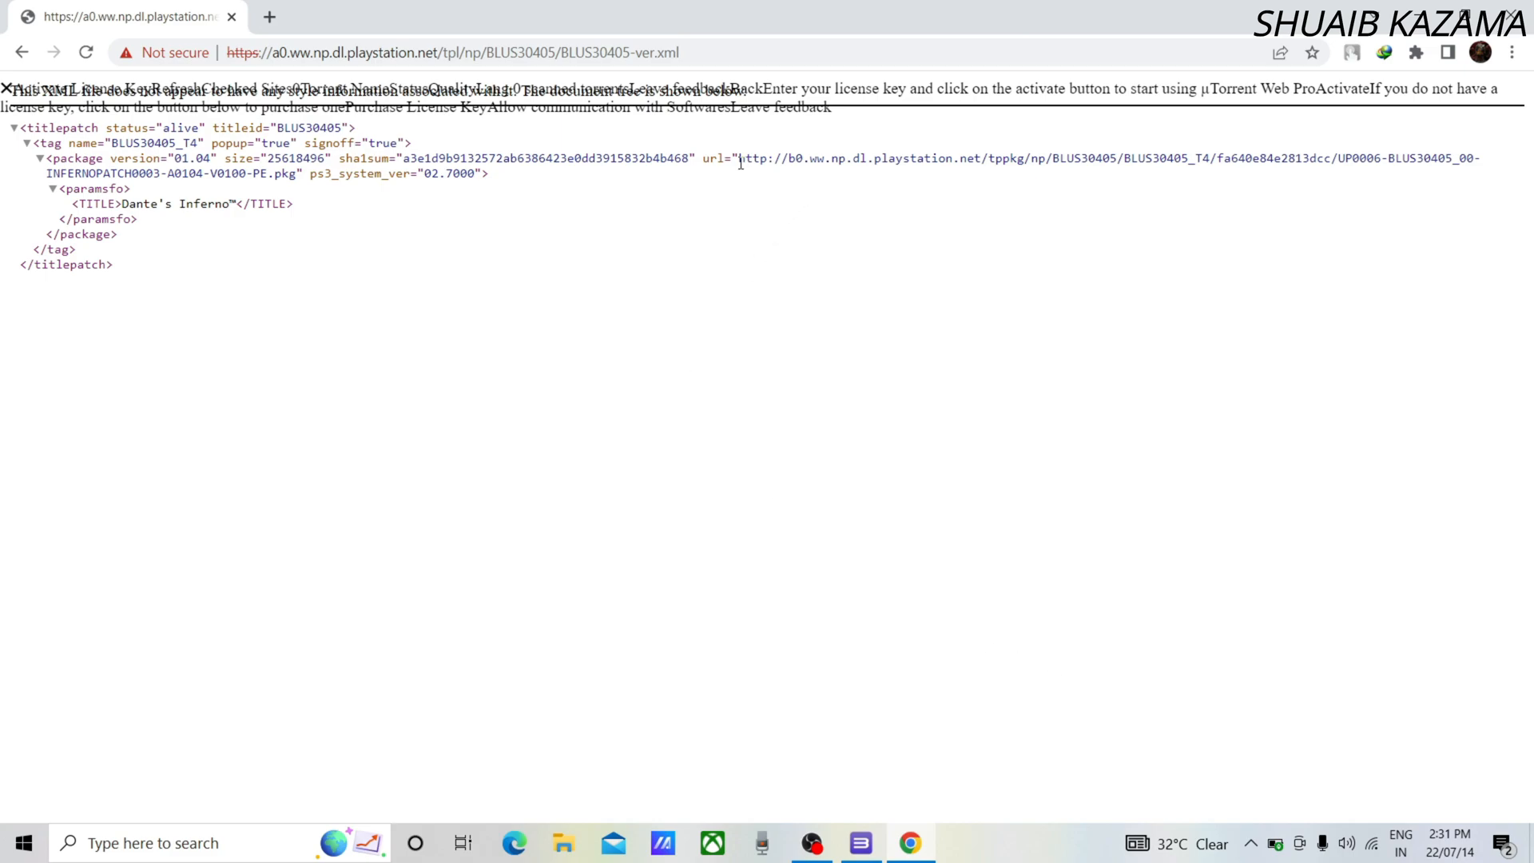
mouse_move(816, 163)
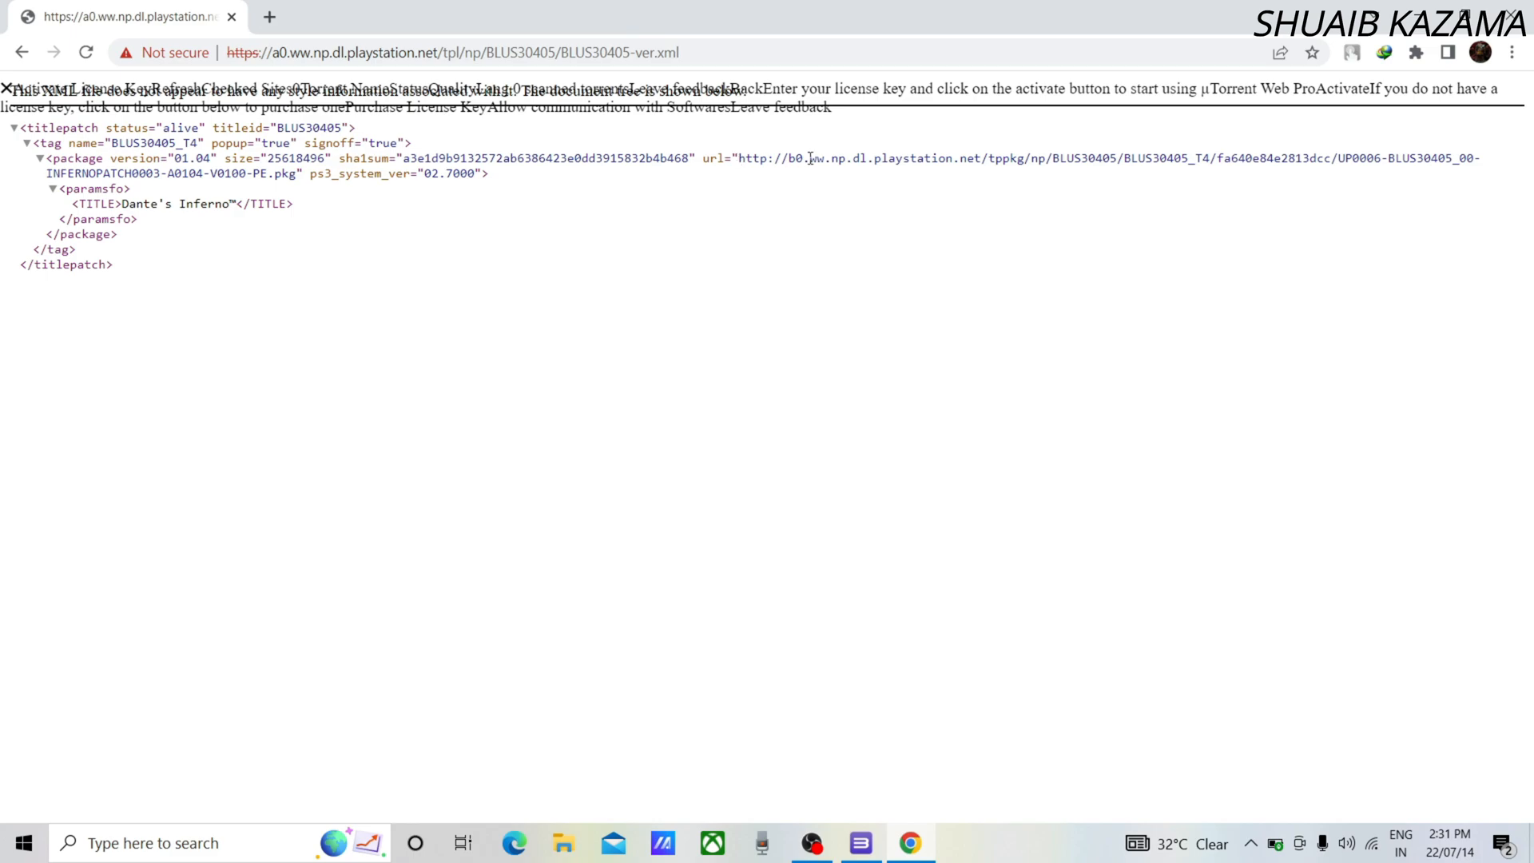
mouse_move(961, 158)
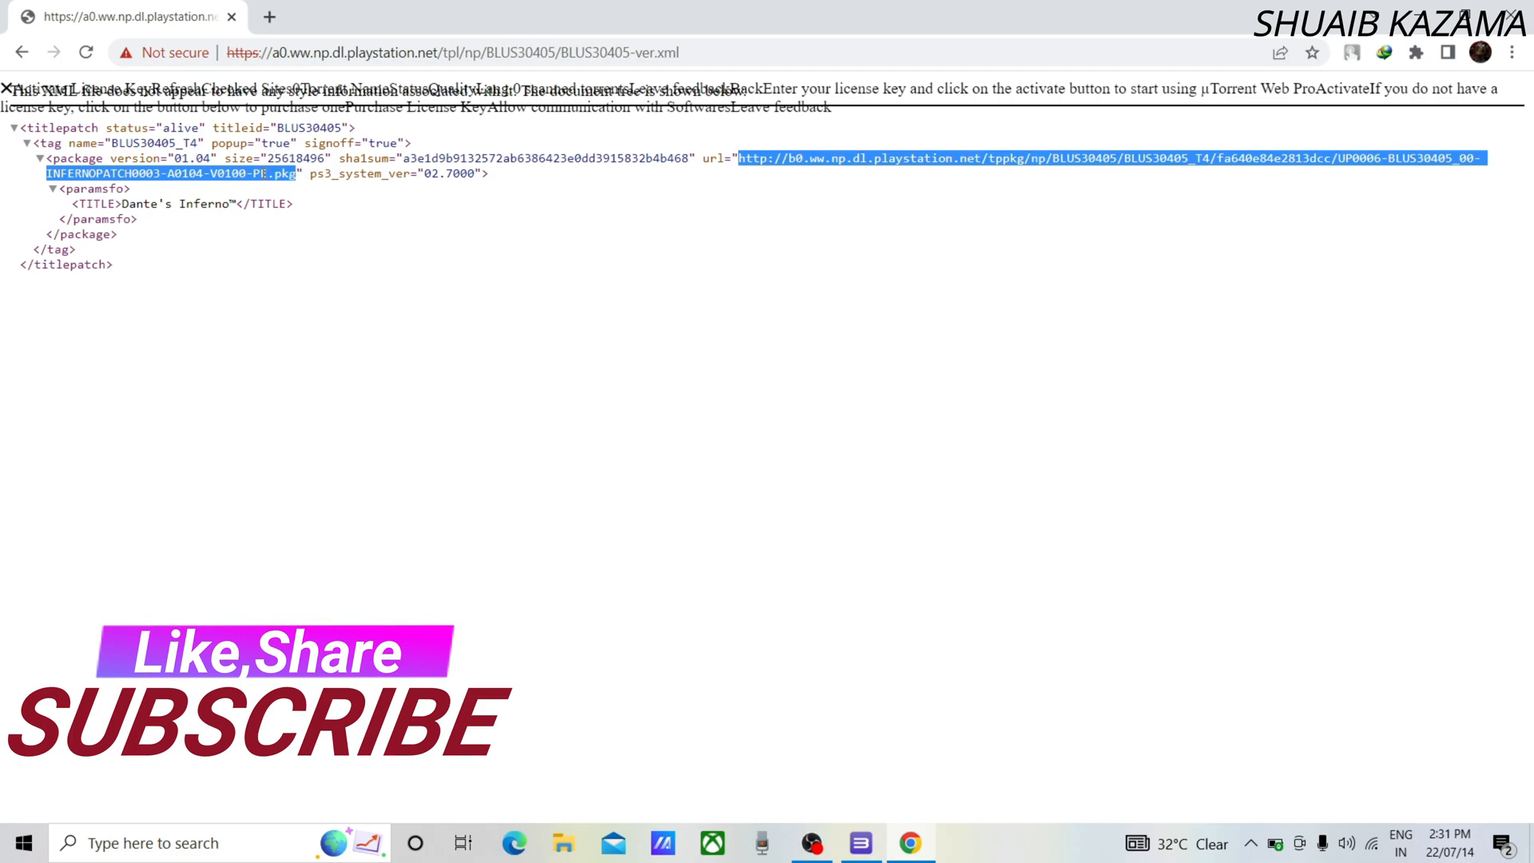
Copy the version 01.04 package download link from the XML page
right_click(265, 174)
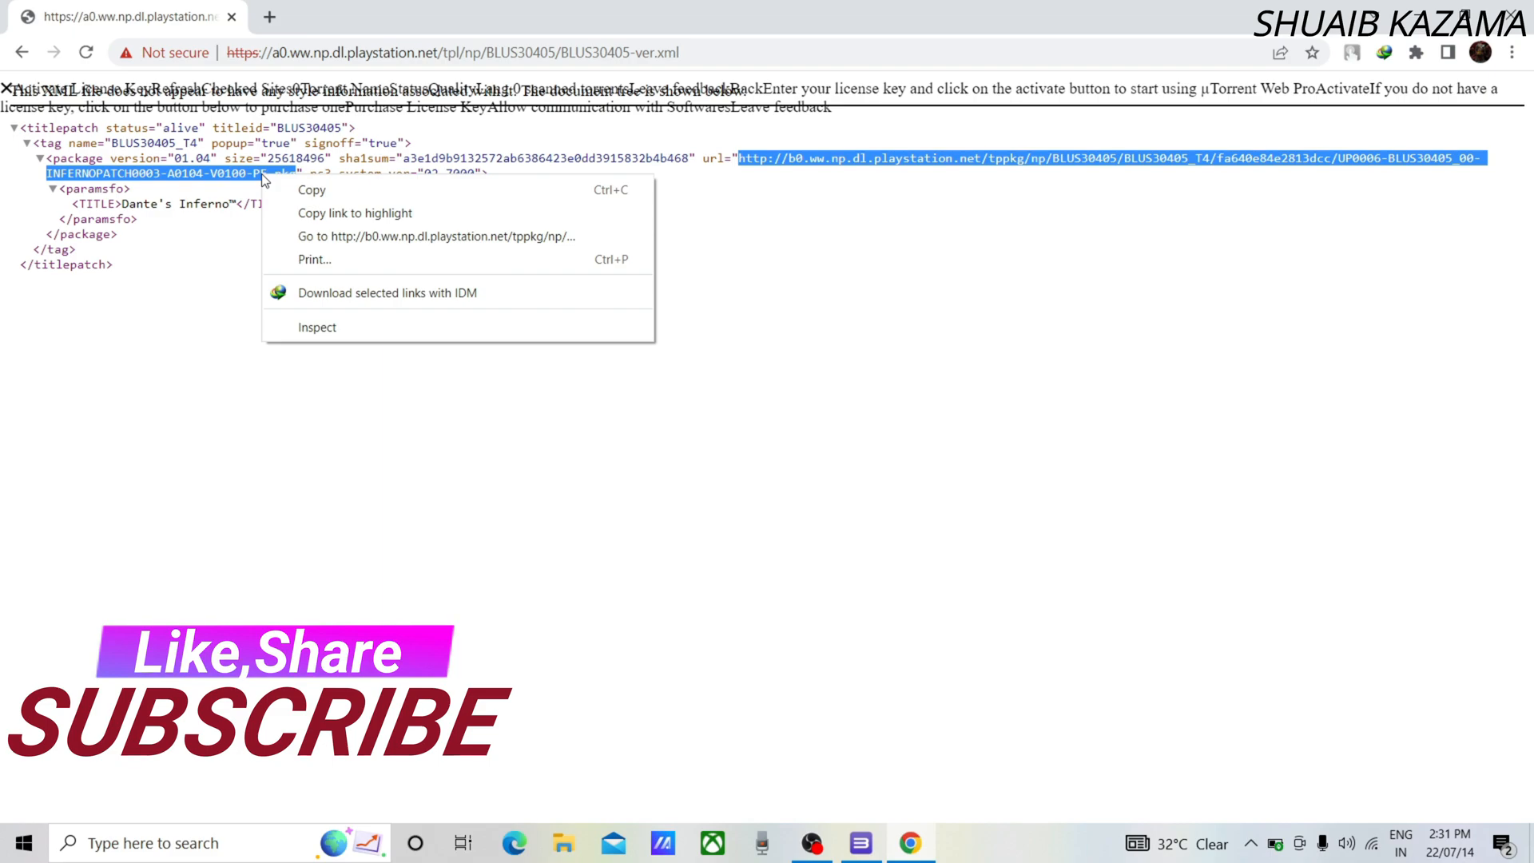
mouse_move(304, 190)
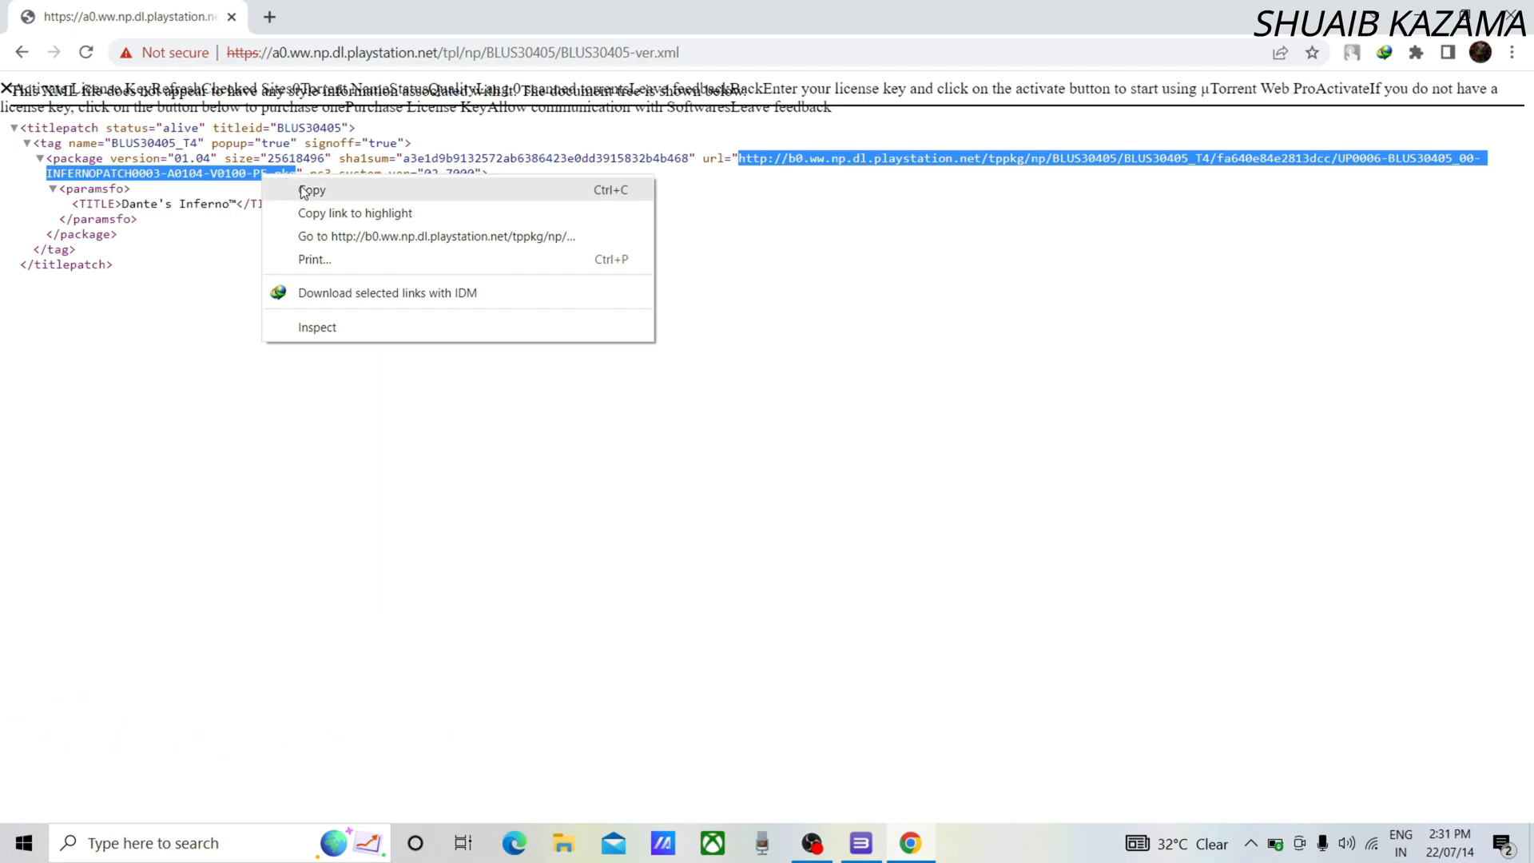
click(313, 190)
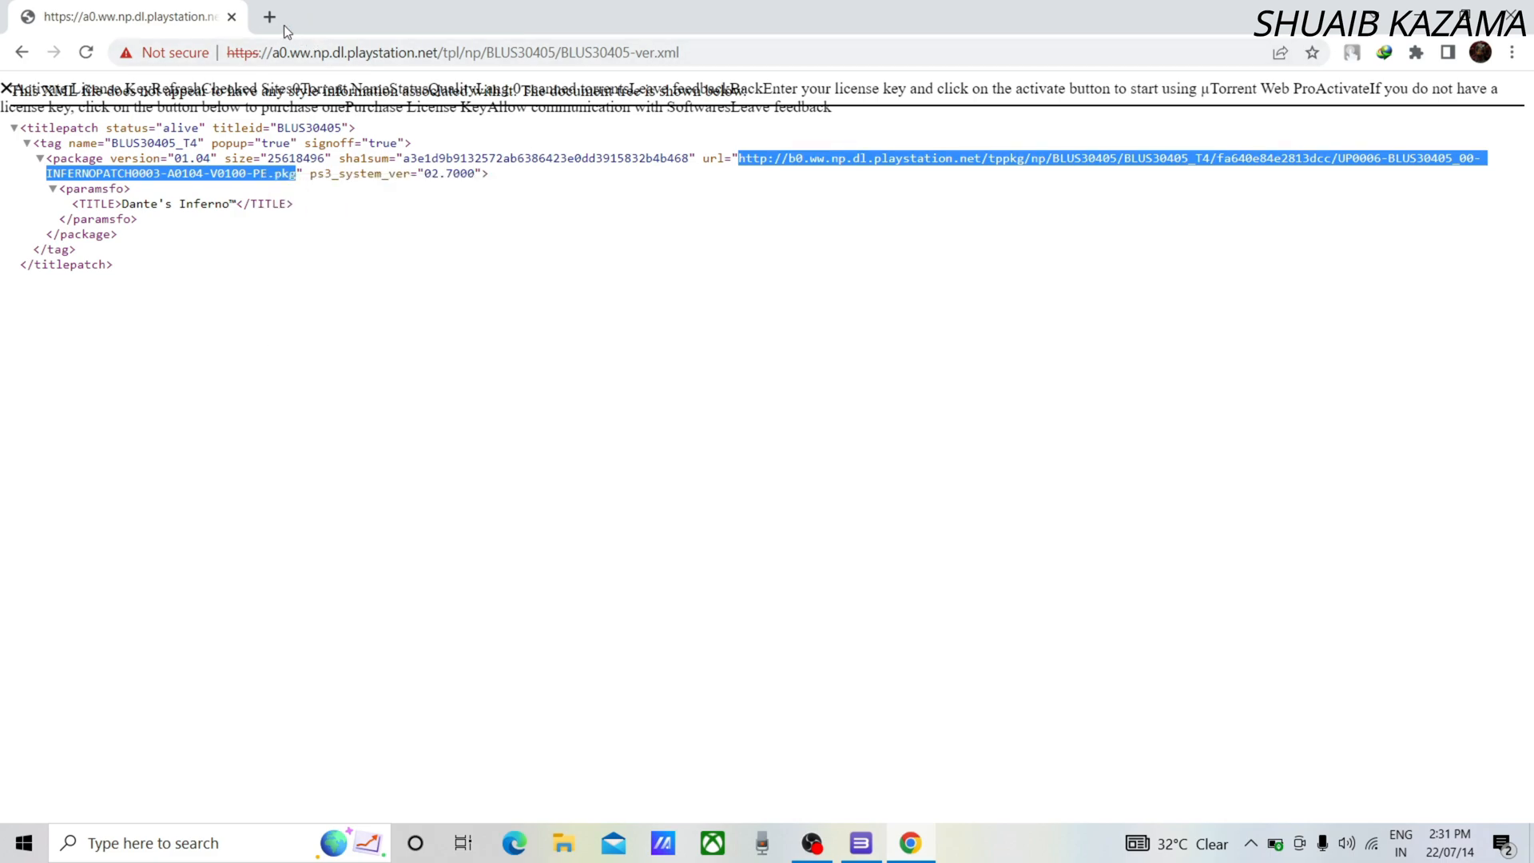
Load the BLUS30405 update PKG link in a new tab to download it
click(270, 16)
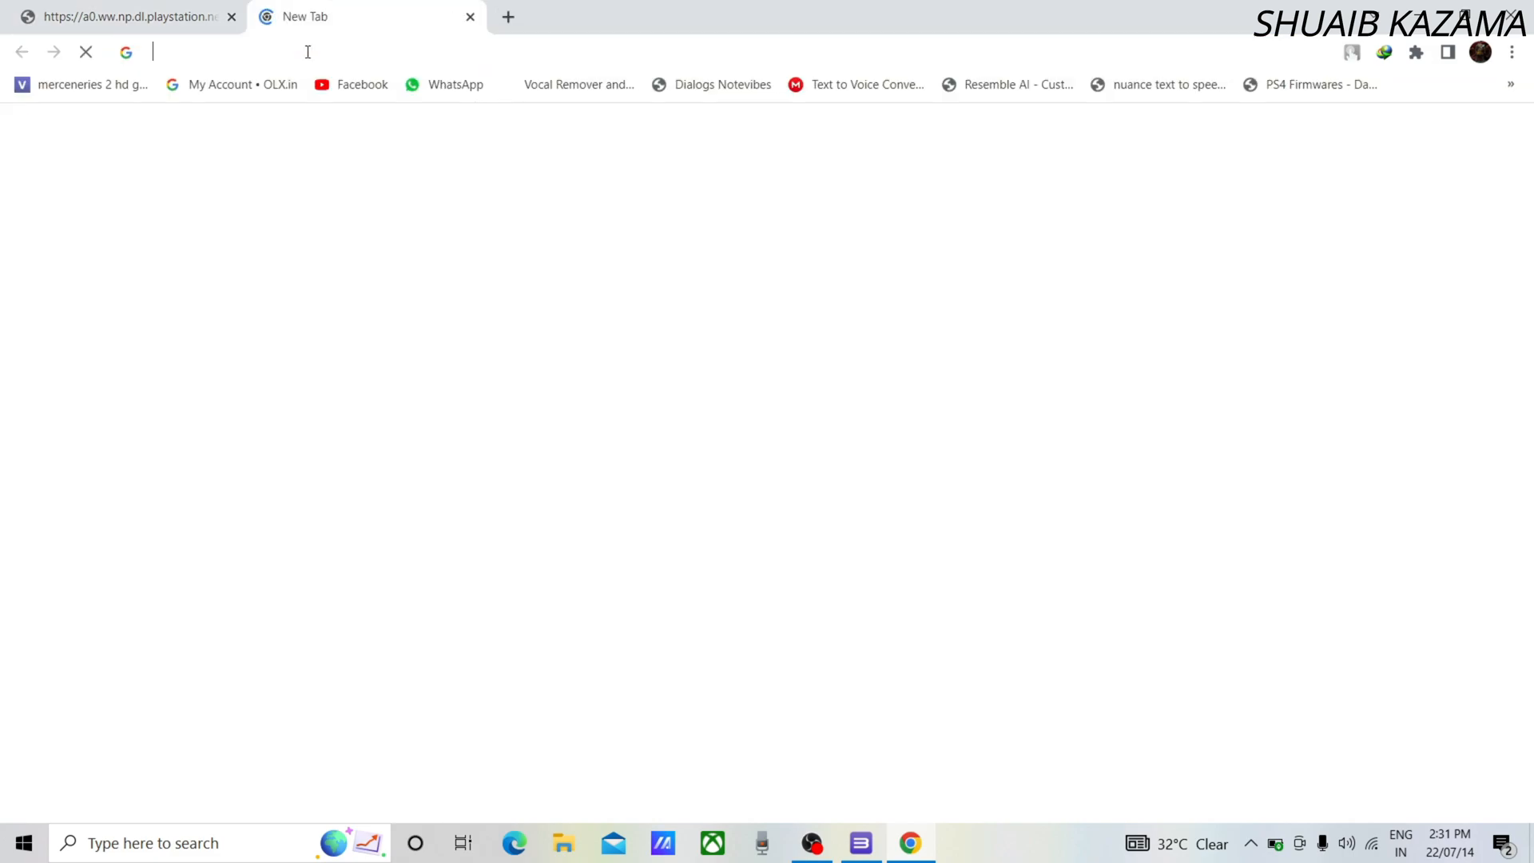
text(b0.ww.np.dl.playstation.net/tppkg/np/BLUS30405/BLUS30405_T4/fa640e84e2813dcc/UP0006-BLUS30405_00-INFERNOPATCH0003-A0104-V0100-PE.pkg)
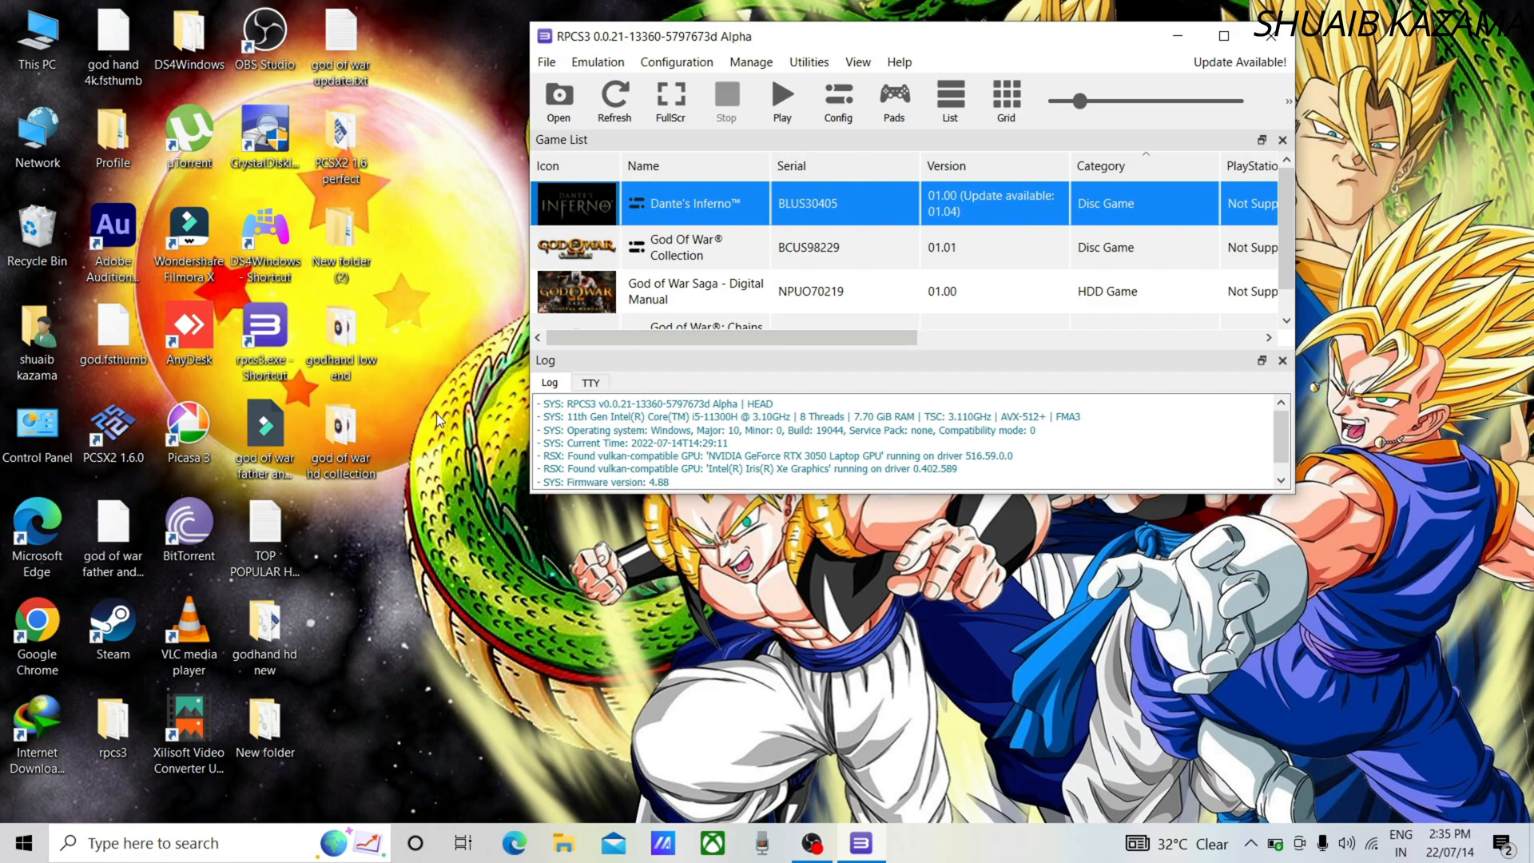
Start Install Packages/Raps/Edats from RPCS3's File menu
click(547, 60)
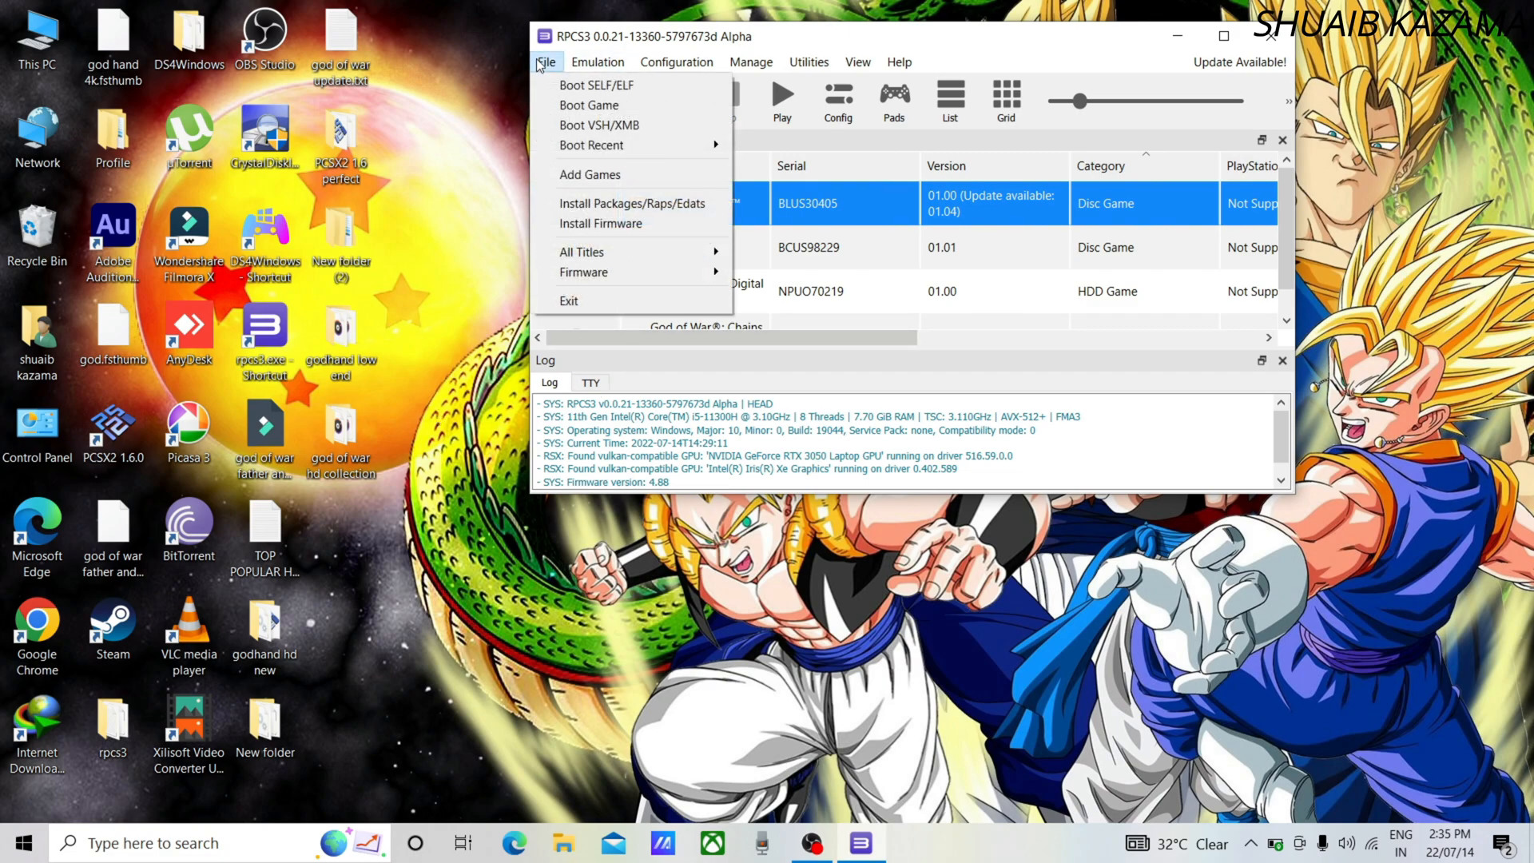
mouse_move(598, 207)
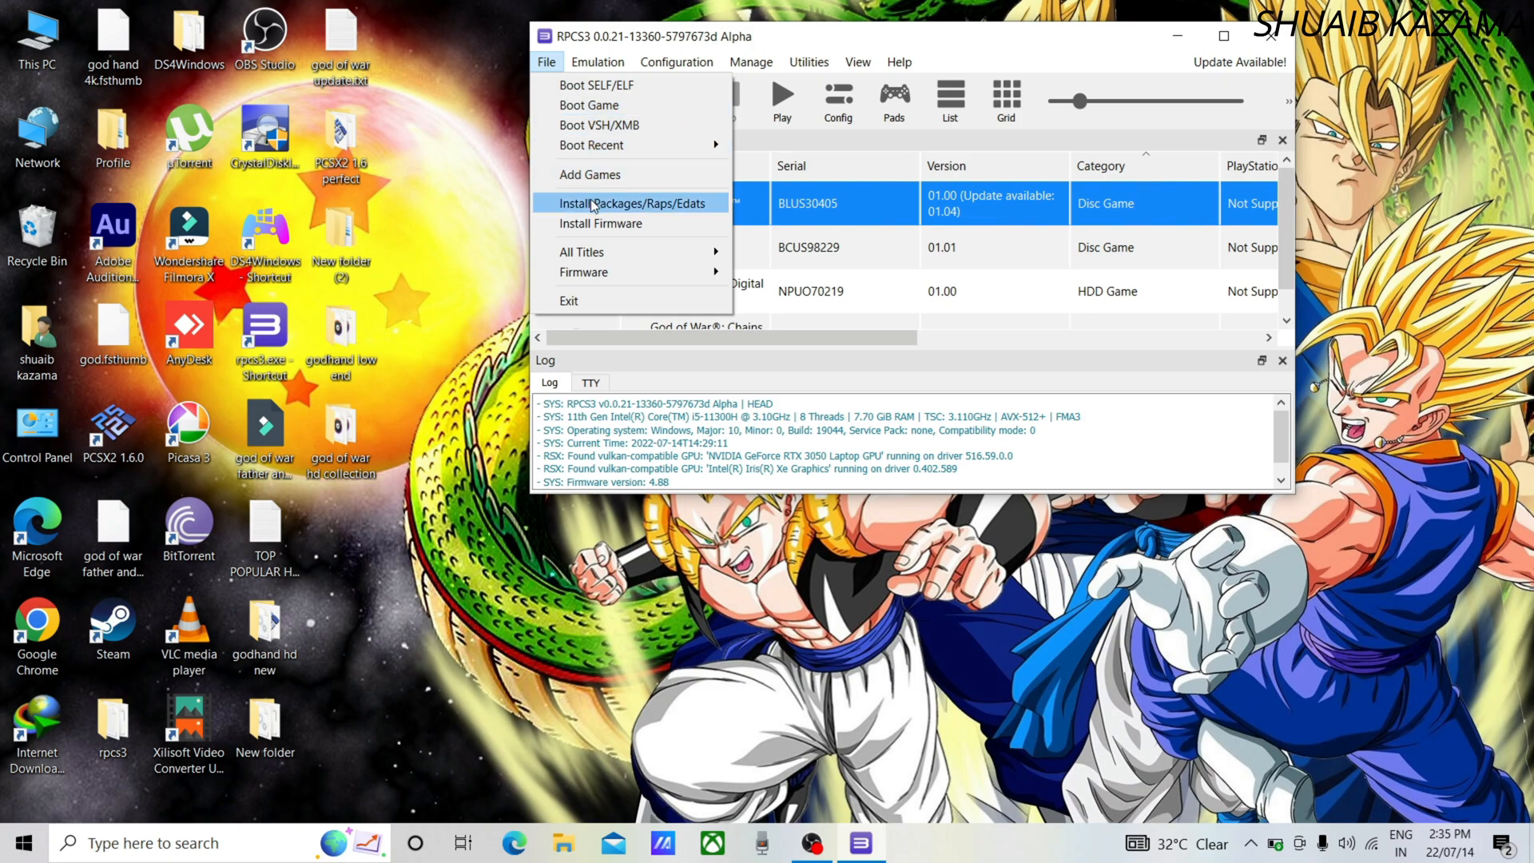
click(636, 202)
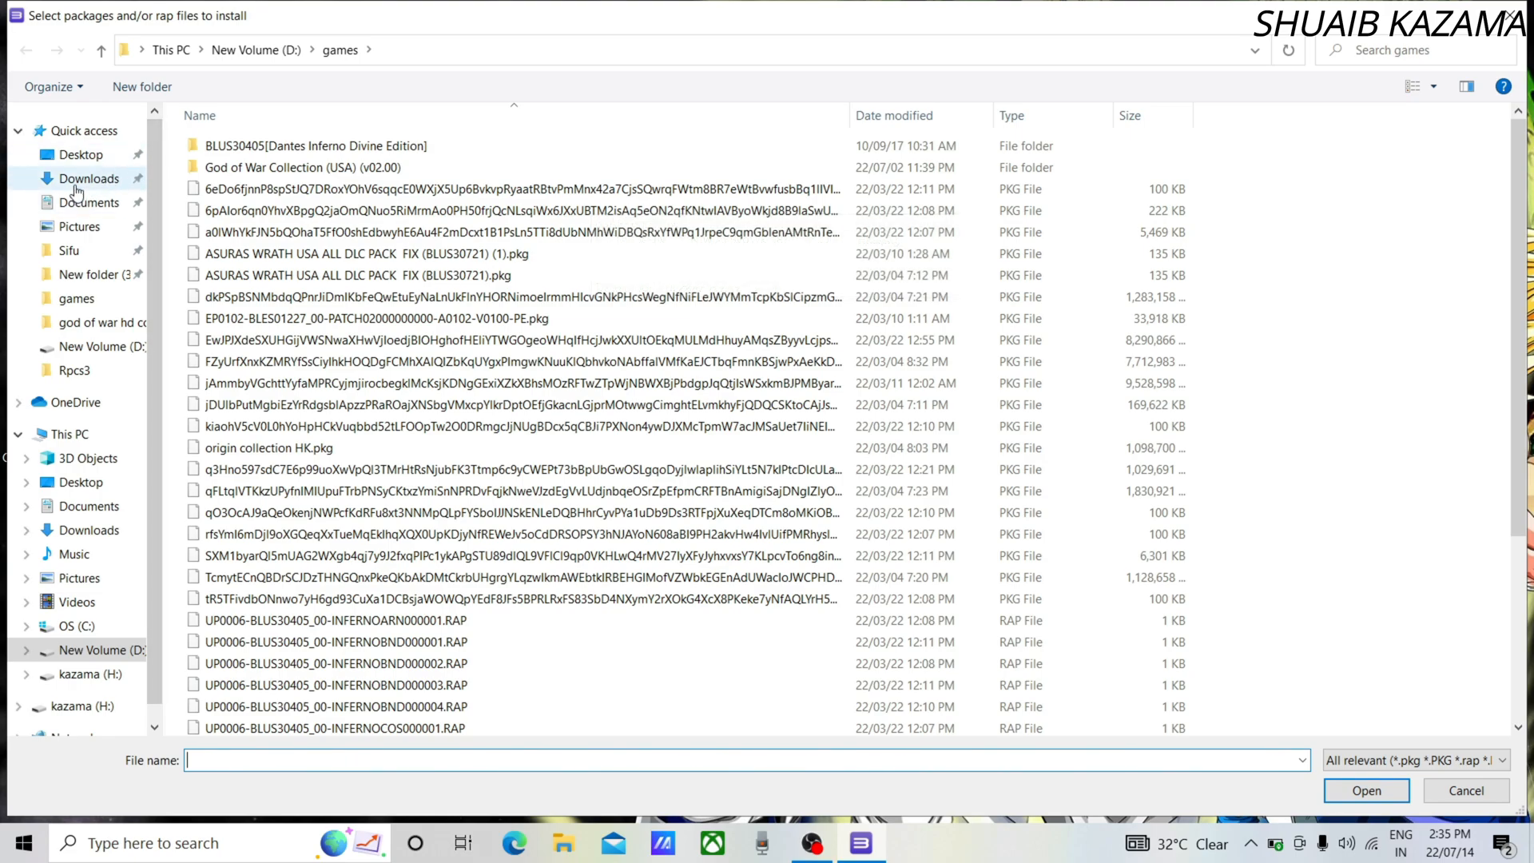
Choose the UP0006-BLUS30405 INFERNOPATCH .pkg from Downloads for installation
click(87, 179)
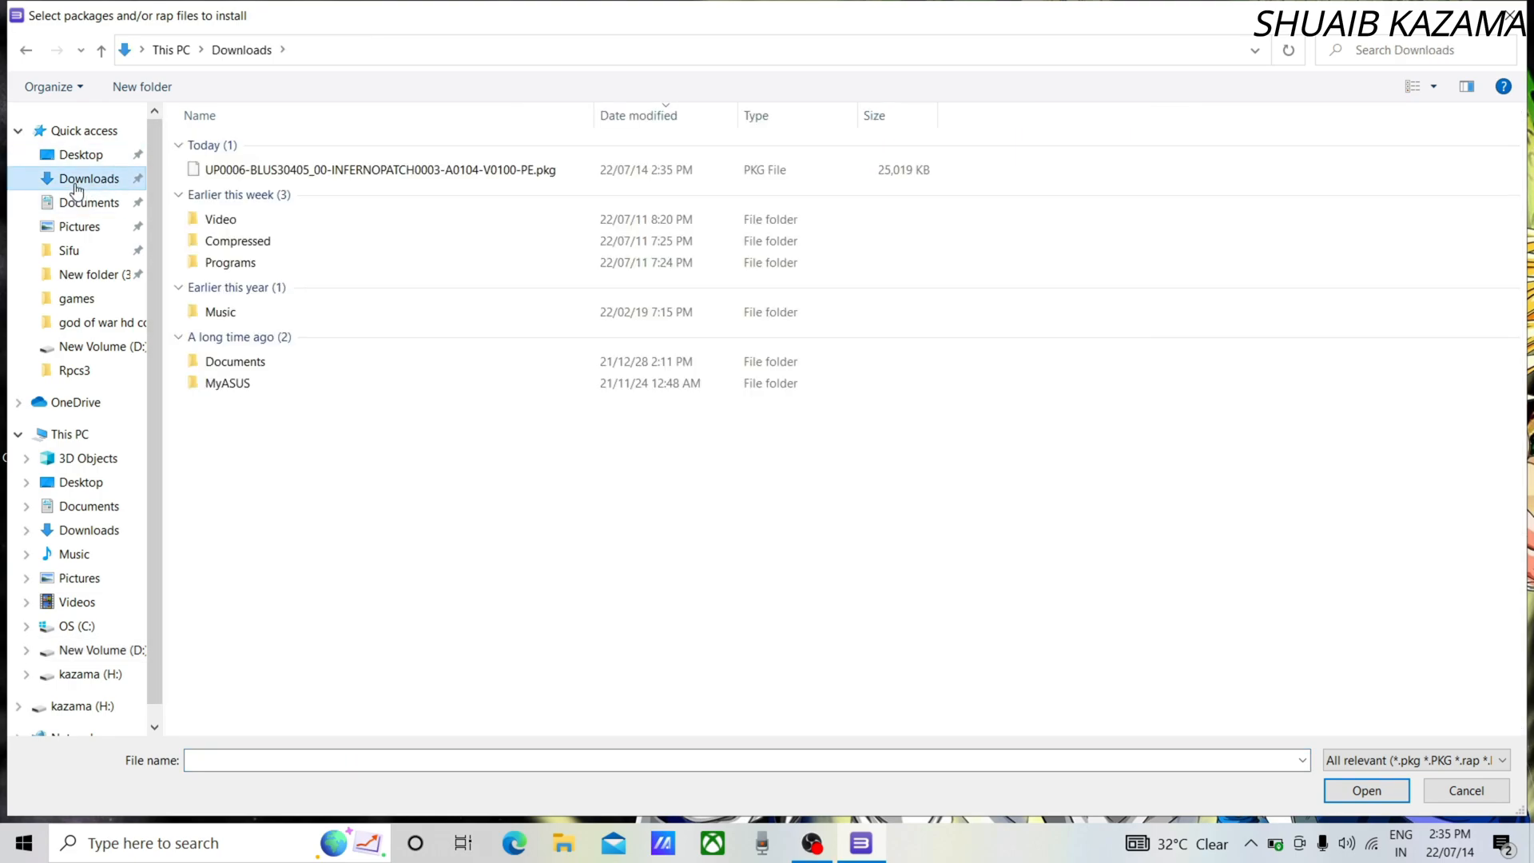
click(351, 169)
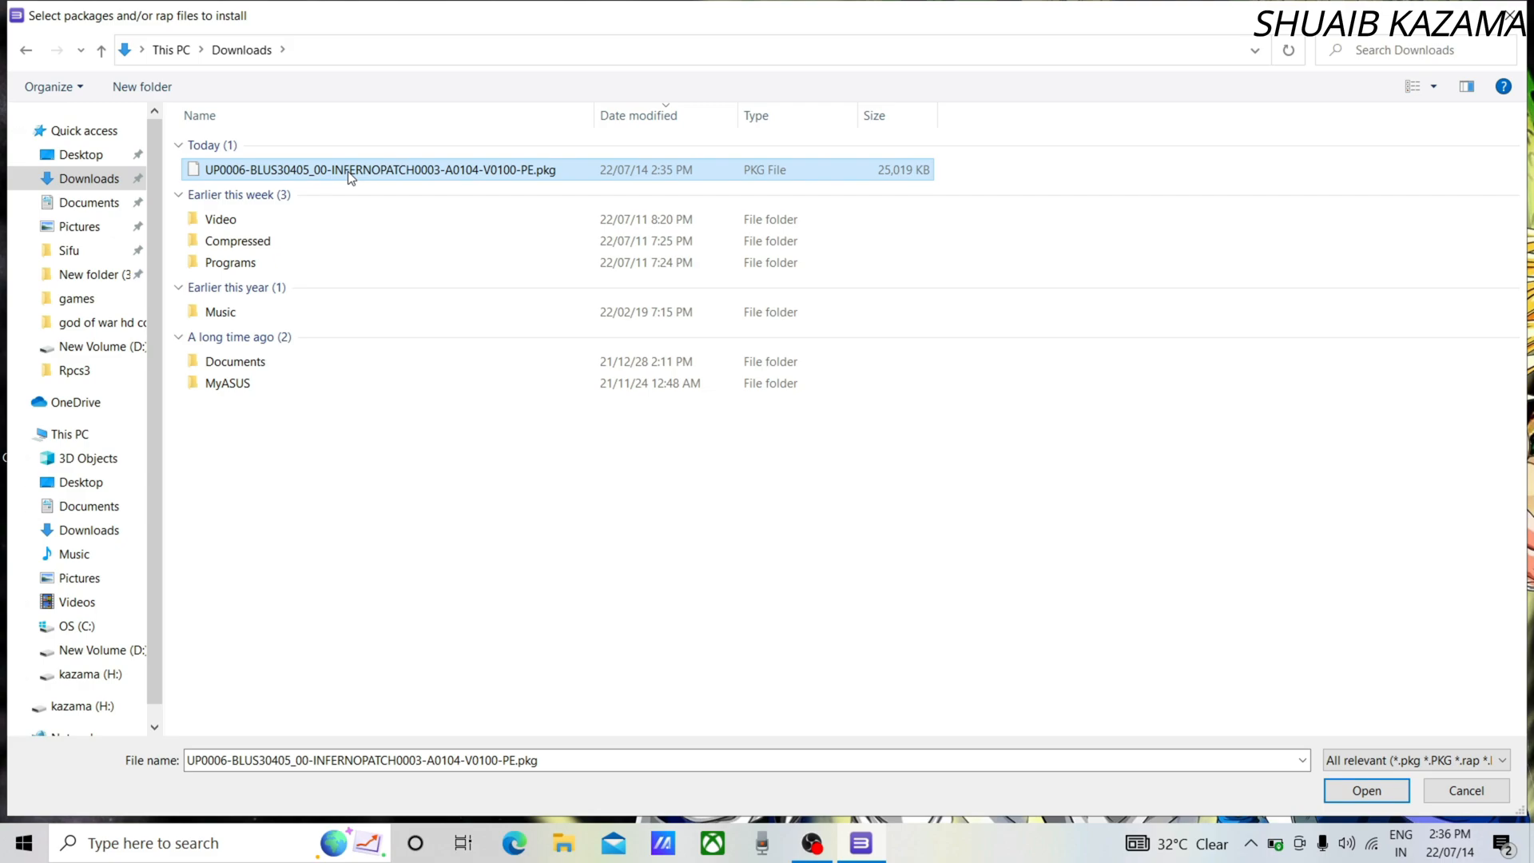
mouse_move(844, 522)
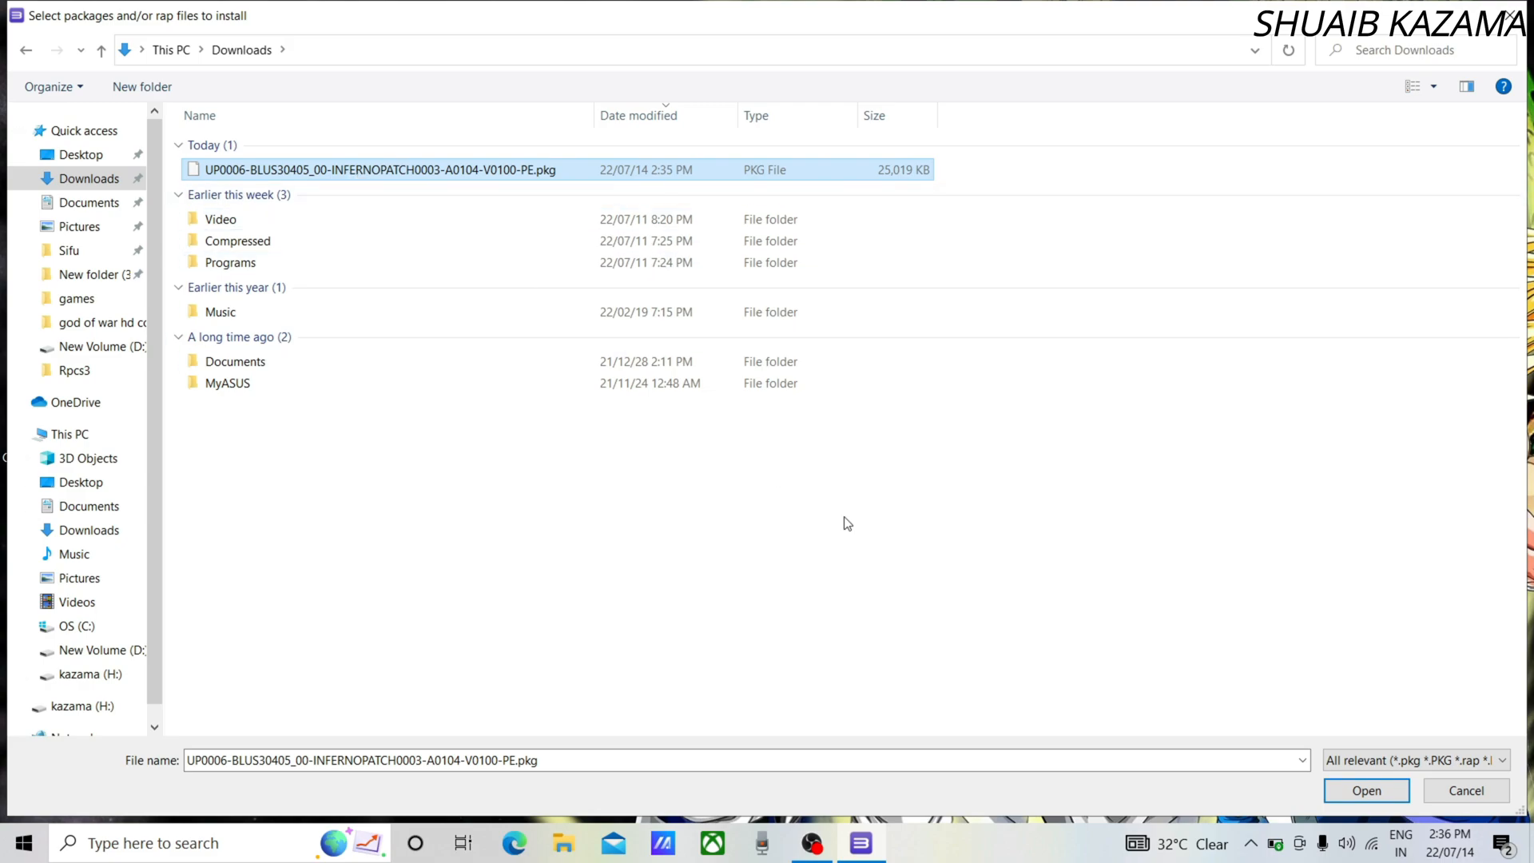
mouse_move(1224, 780)
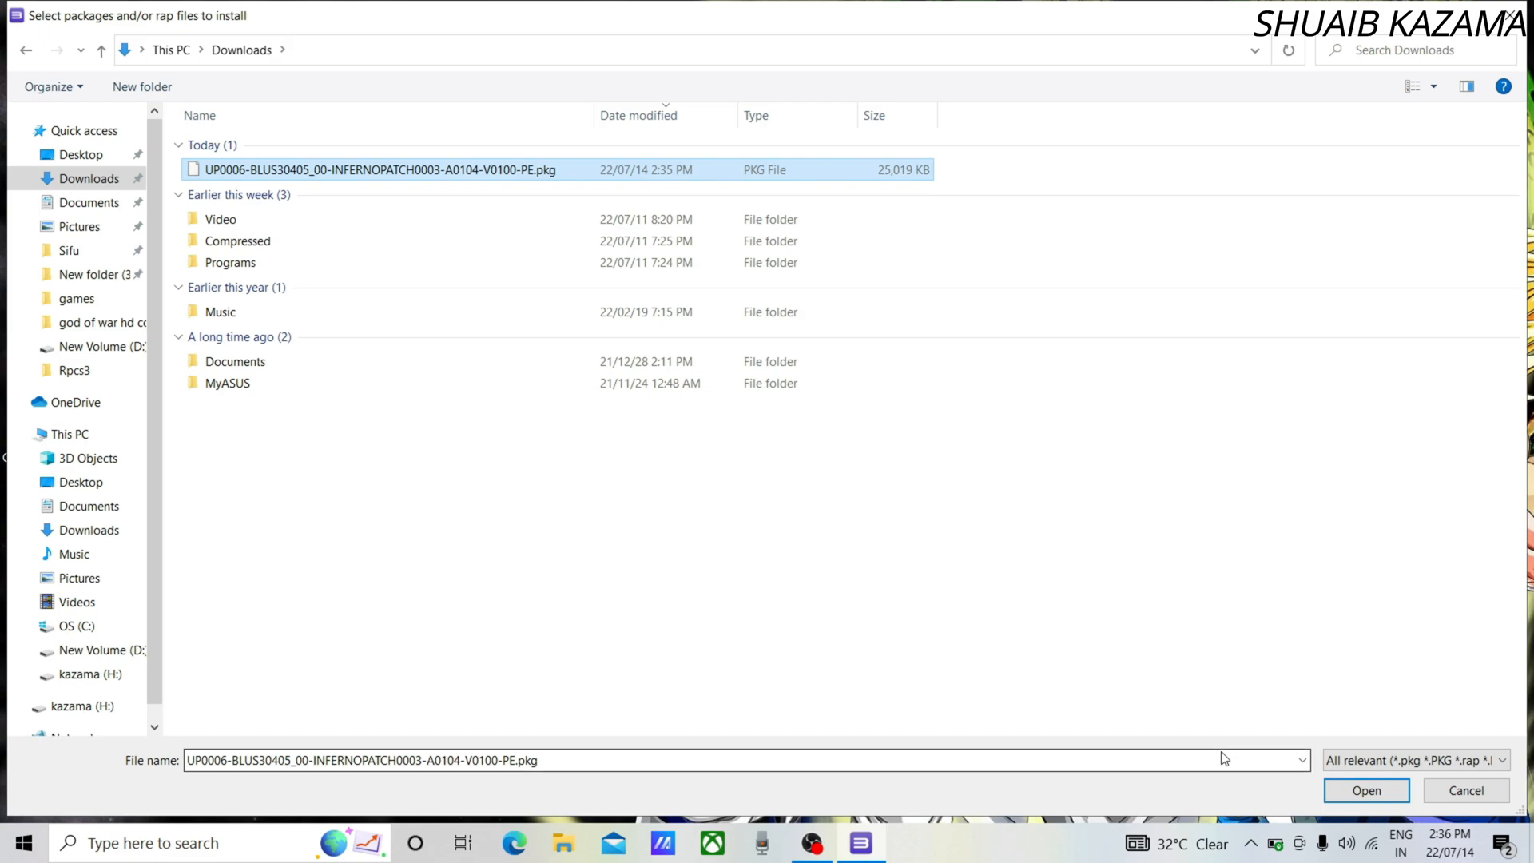
click(1366, 789)
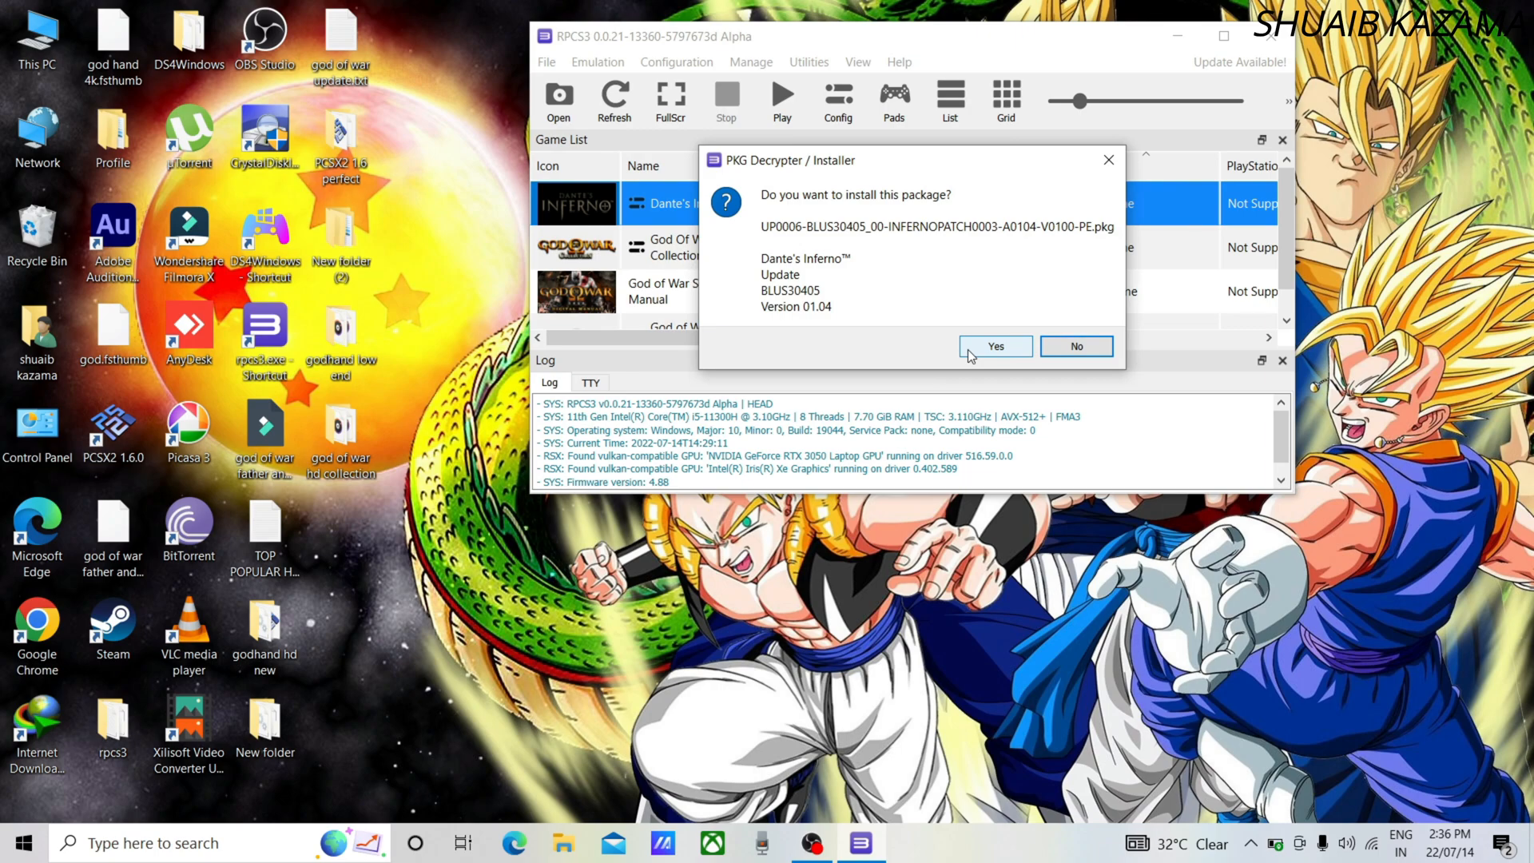
Confirm the install so Dante's Inferno lists version 01.04
click(996, 345)
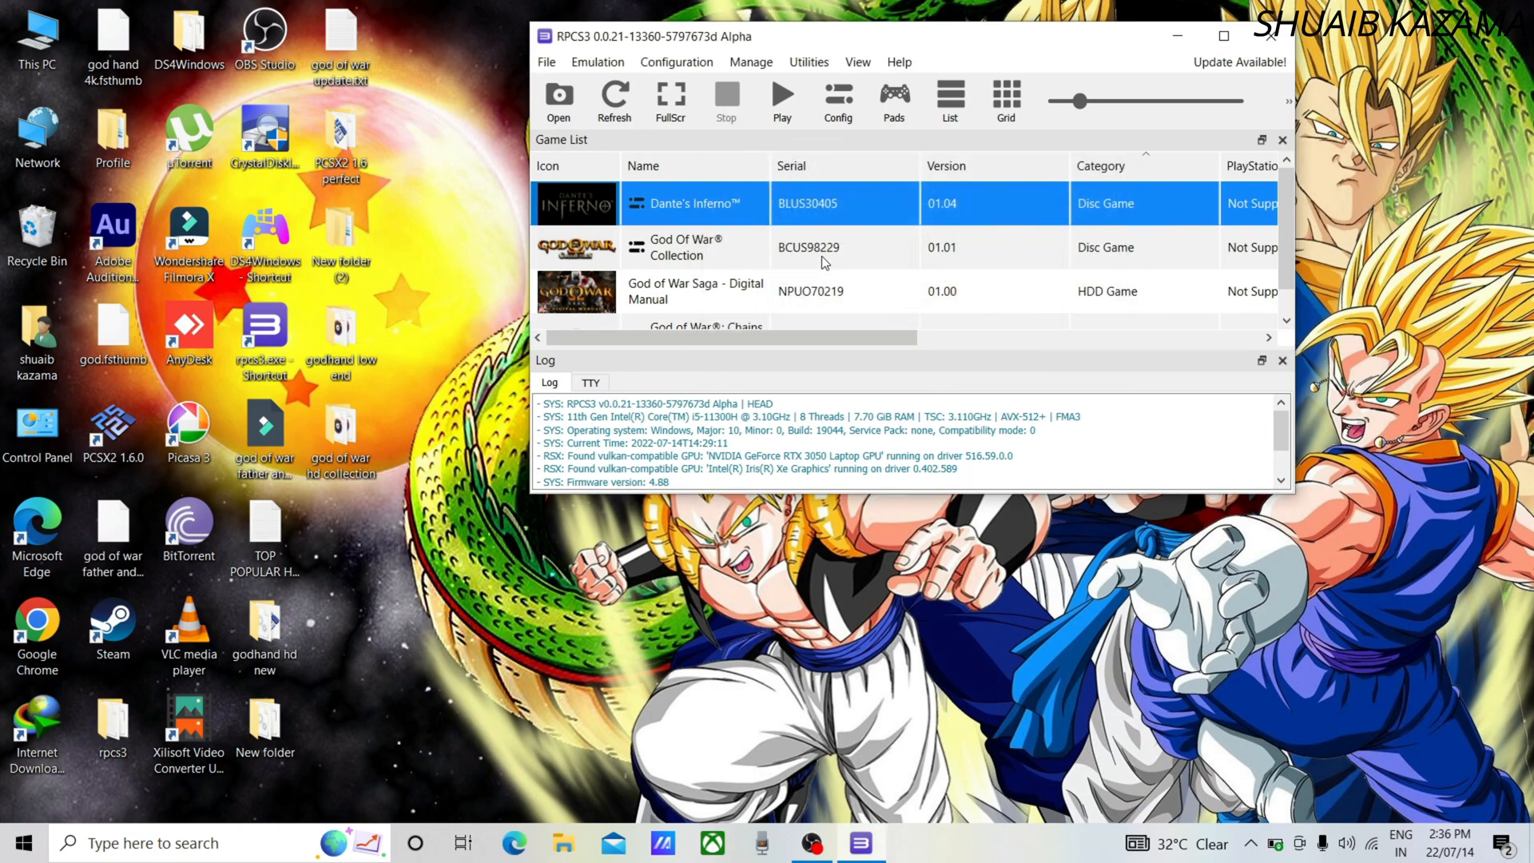
mouse_move(911, 206)
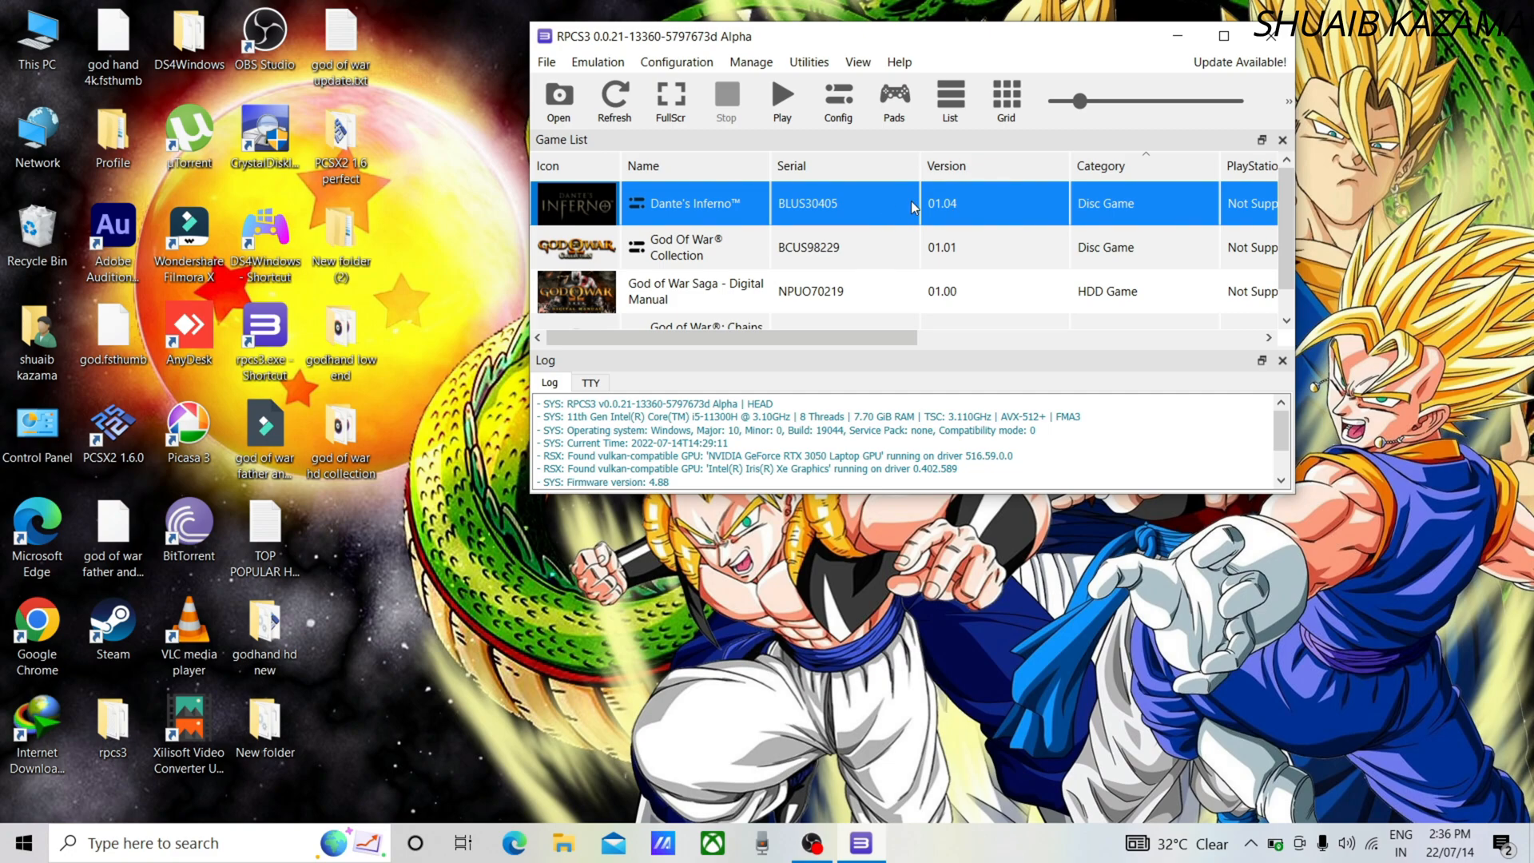
mouse_move(930, 208)
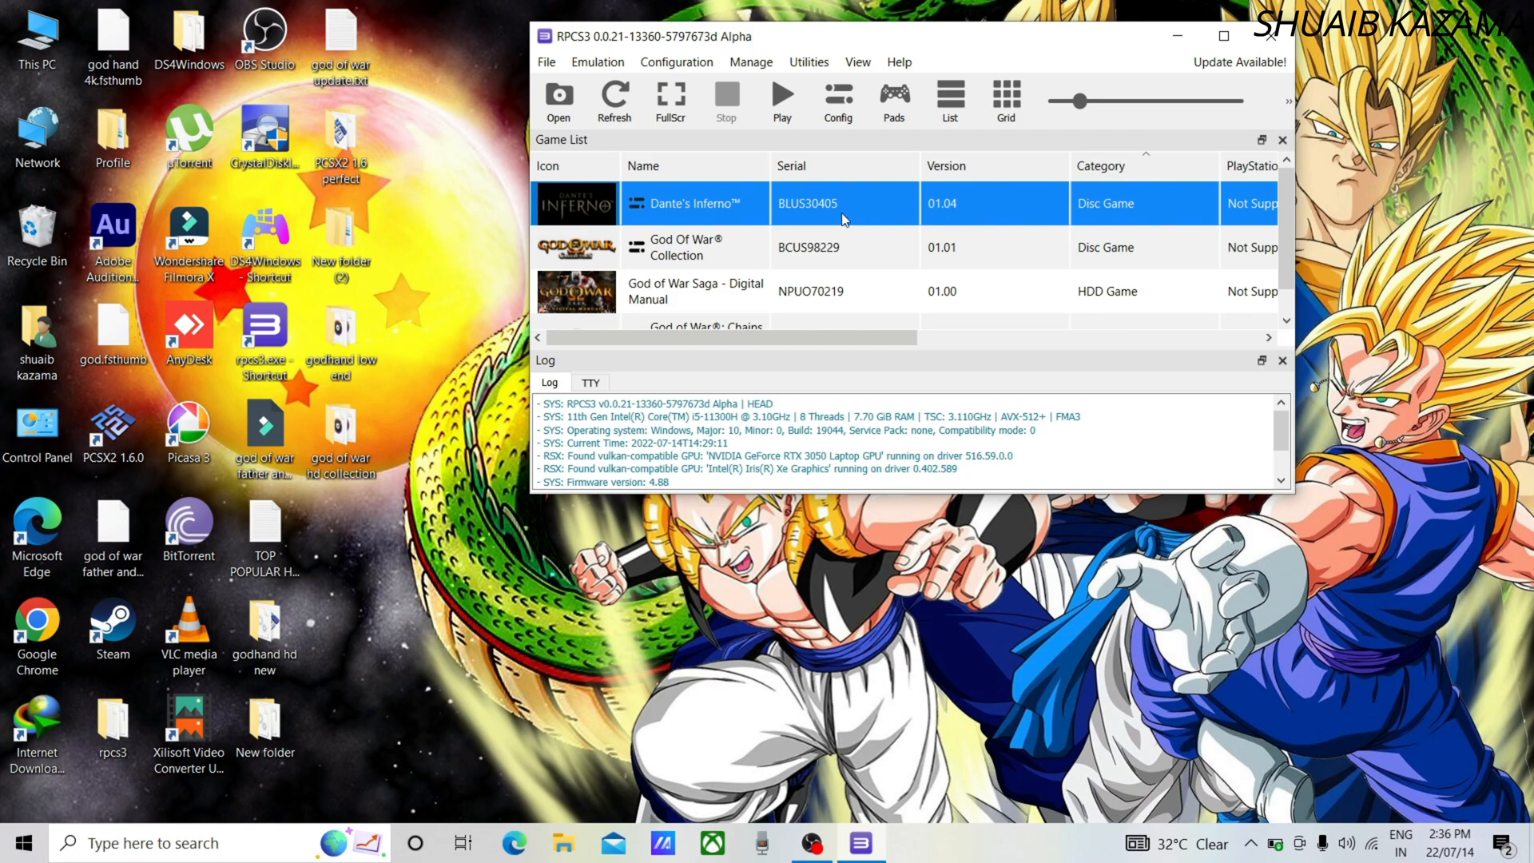
mouse_move(952, 216)
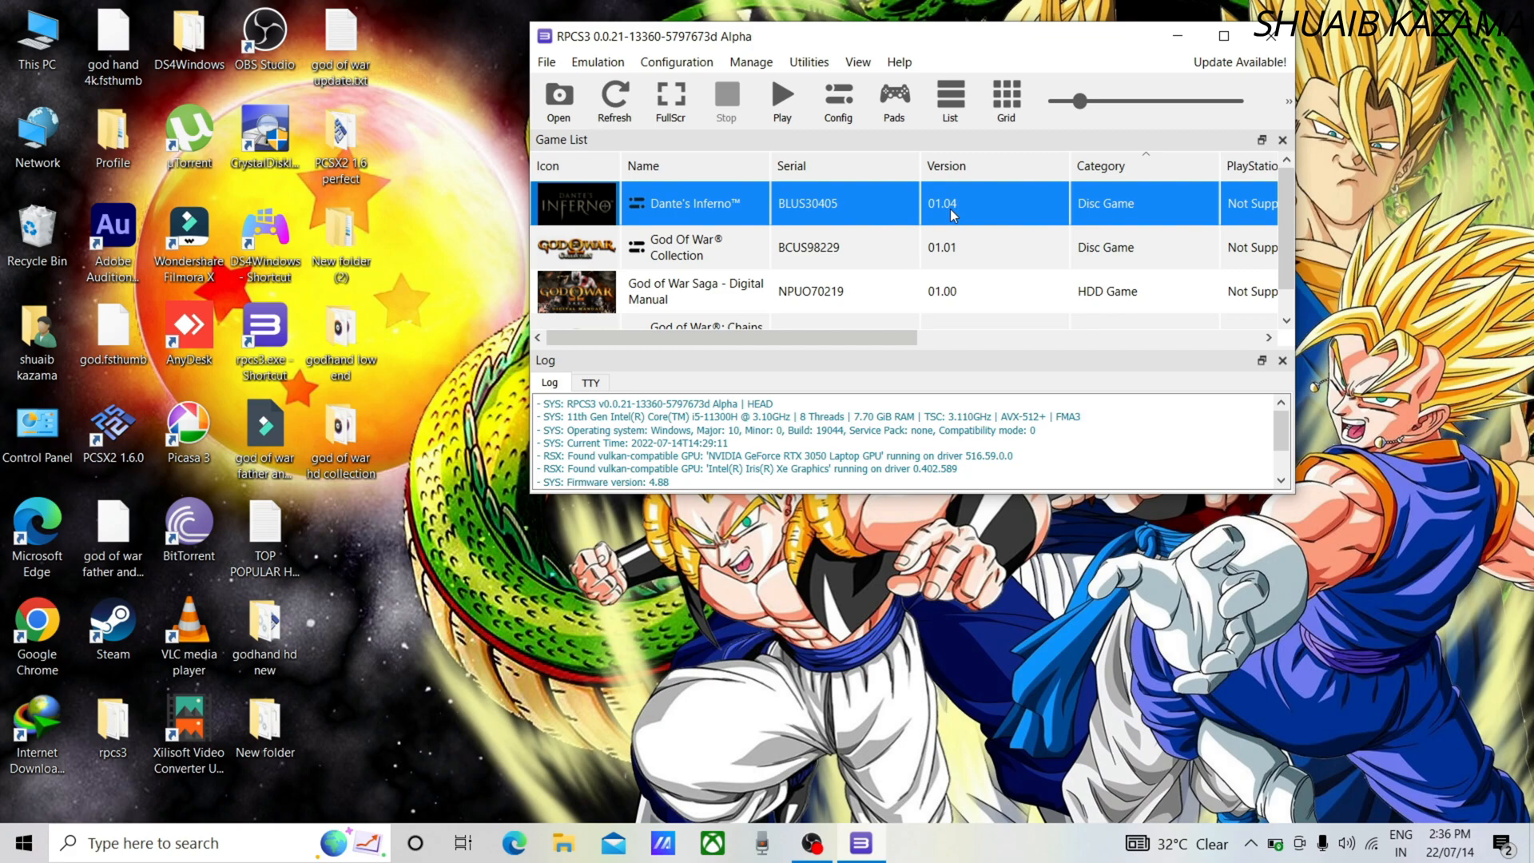
mouse_move(1087, 206)
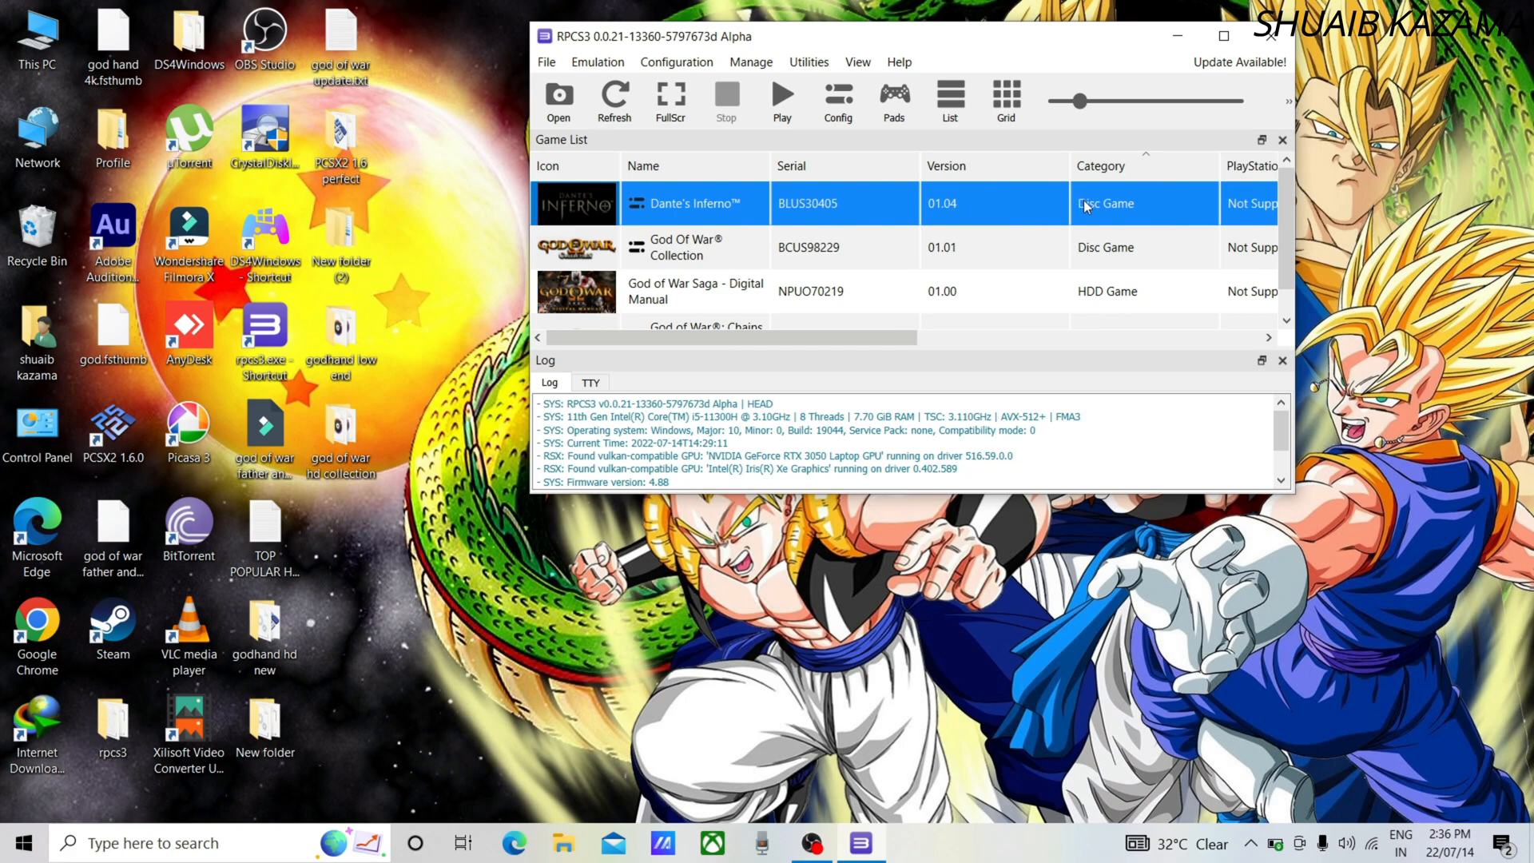